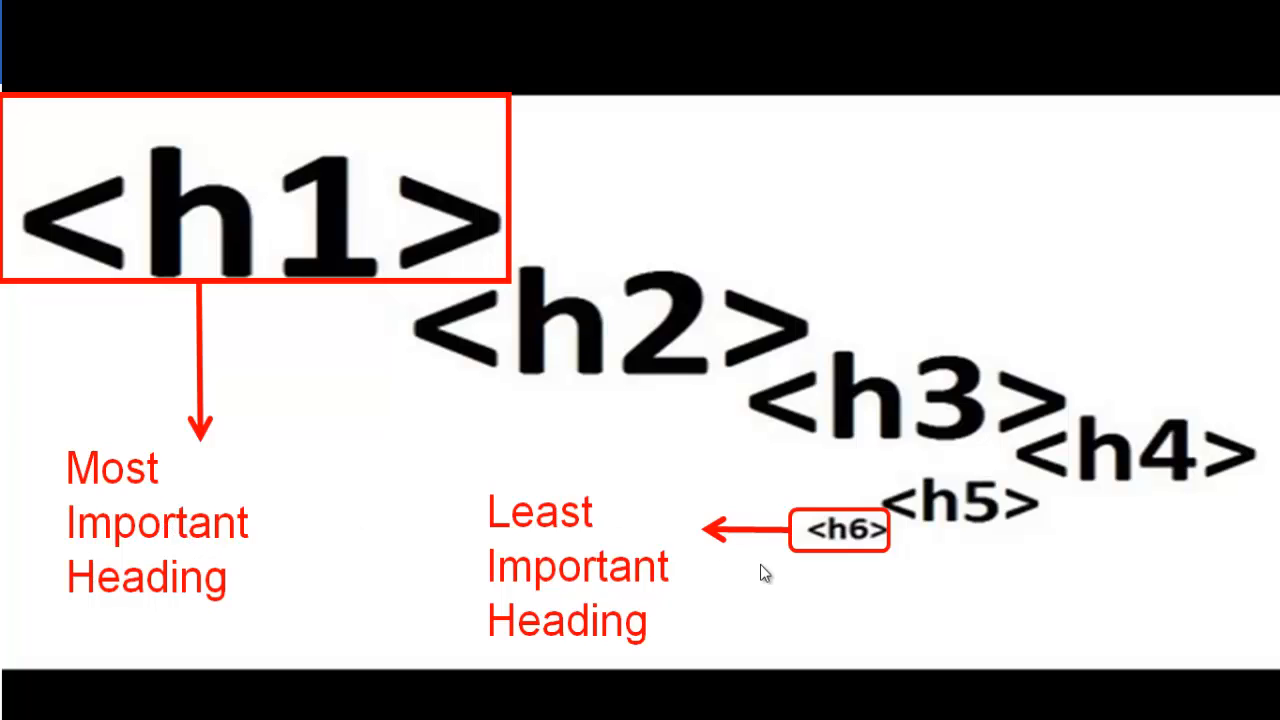
{"action": "mouse_move", "coordinate": [622, 632]}
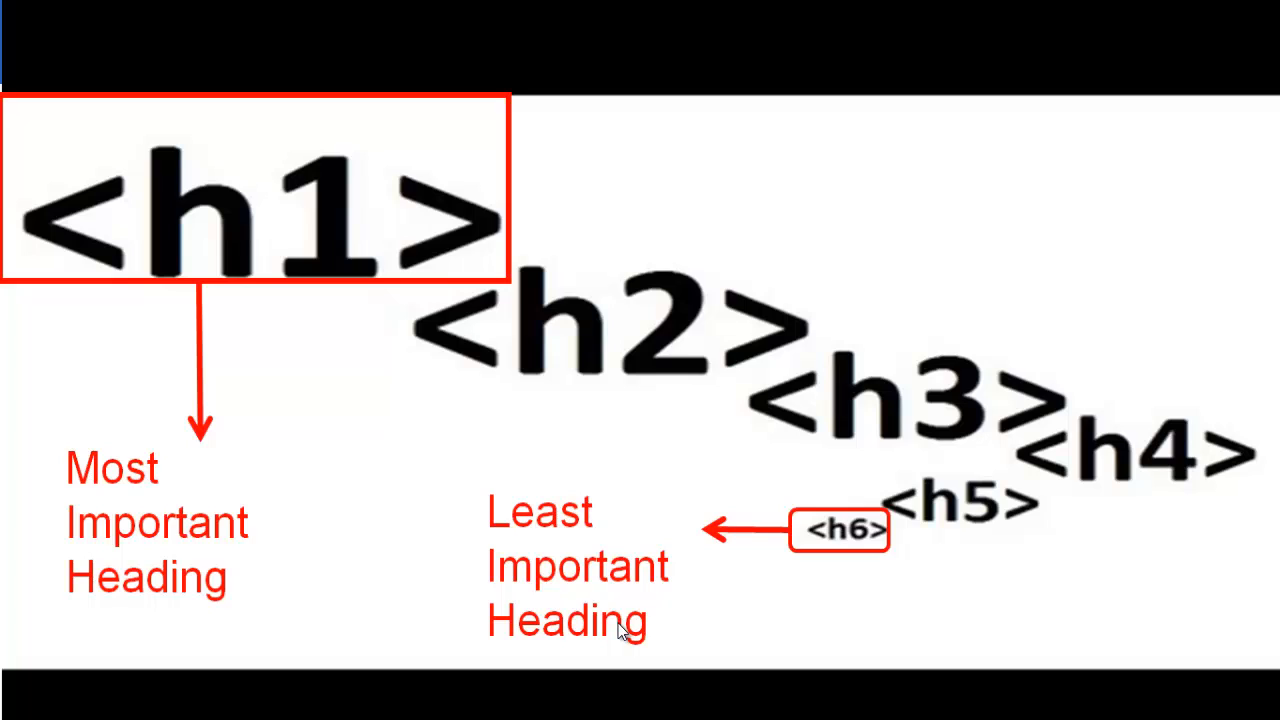
{"action": "mouse_move", "coordinate": [728, 532]}
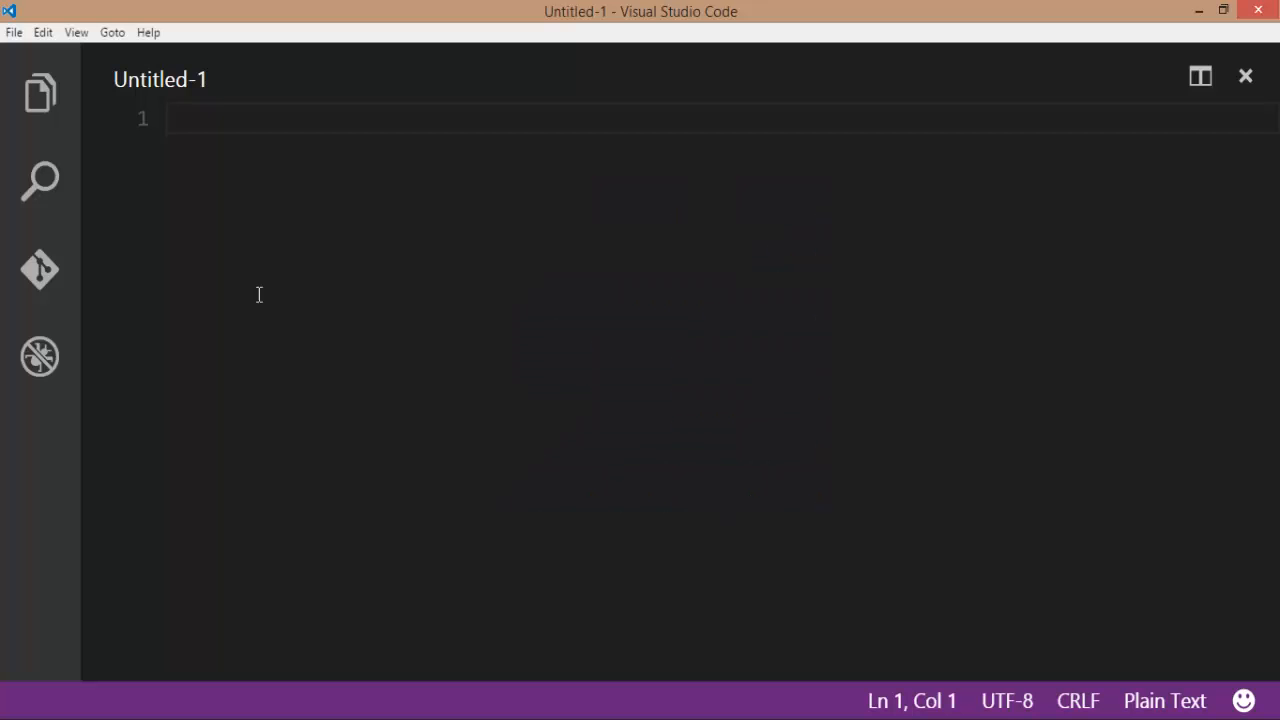
Save the untitled file as HeadingDemo.html in Desktop\HTML DEMO via Save As.
{"action": "left_click", "coordinate": [14, 32]}
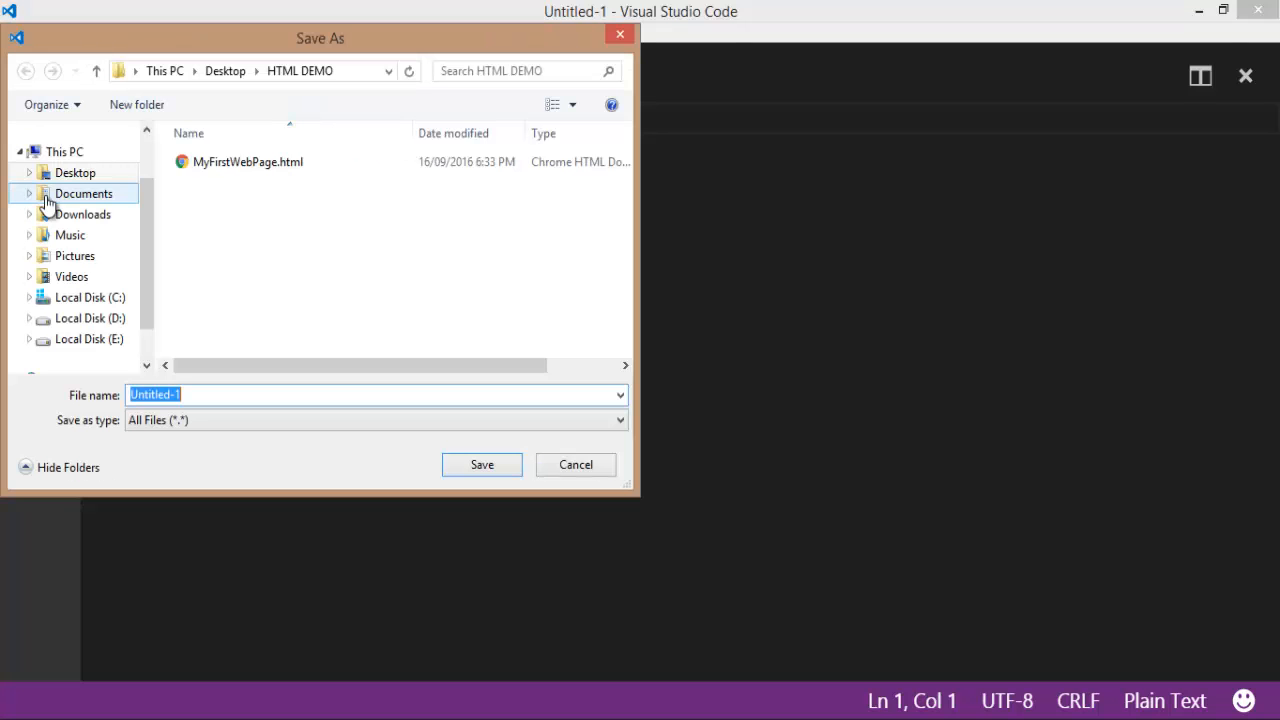
{"action": "type", "text": "H"}
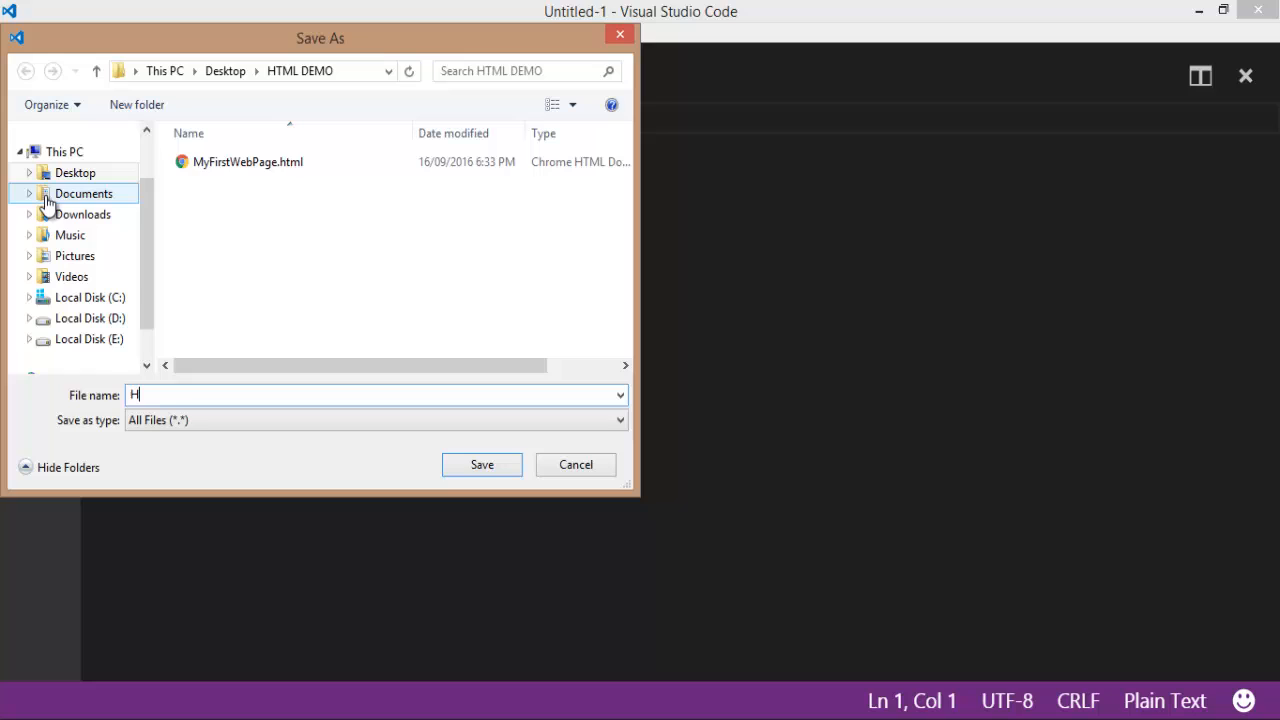
{"action": "type", "text": "eadin"}
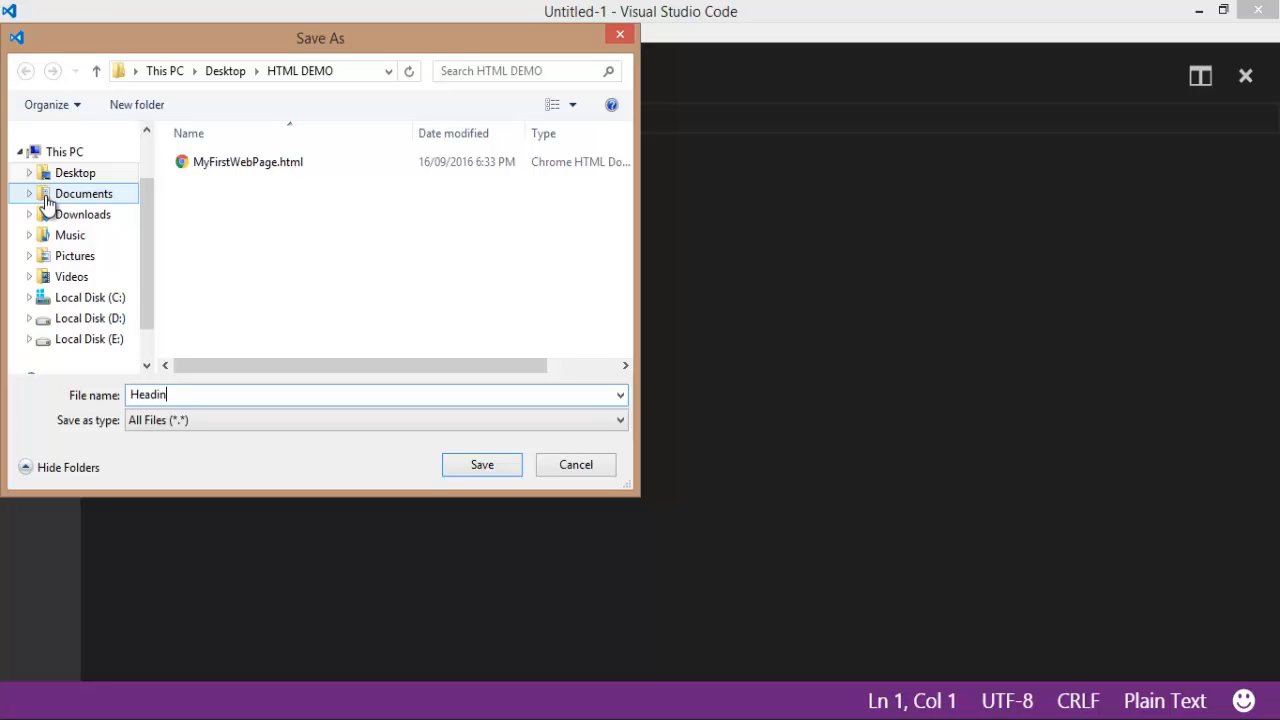
{"action": "type", "text": "gDemo.ht"}
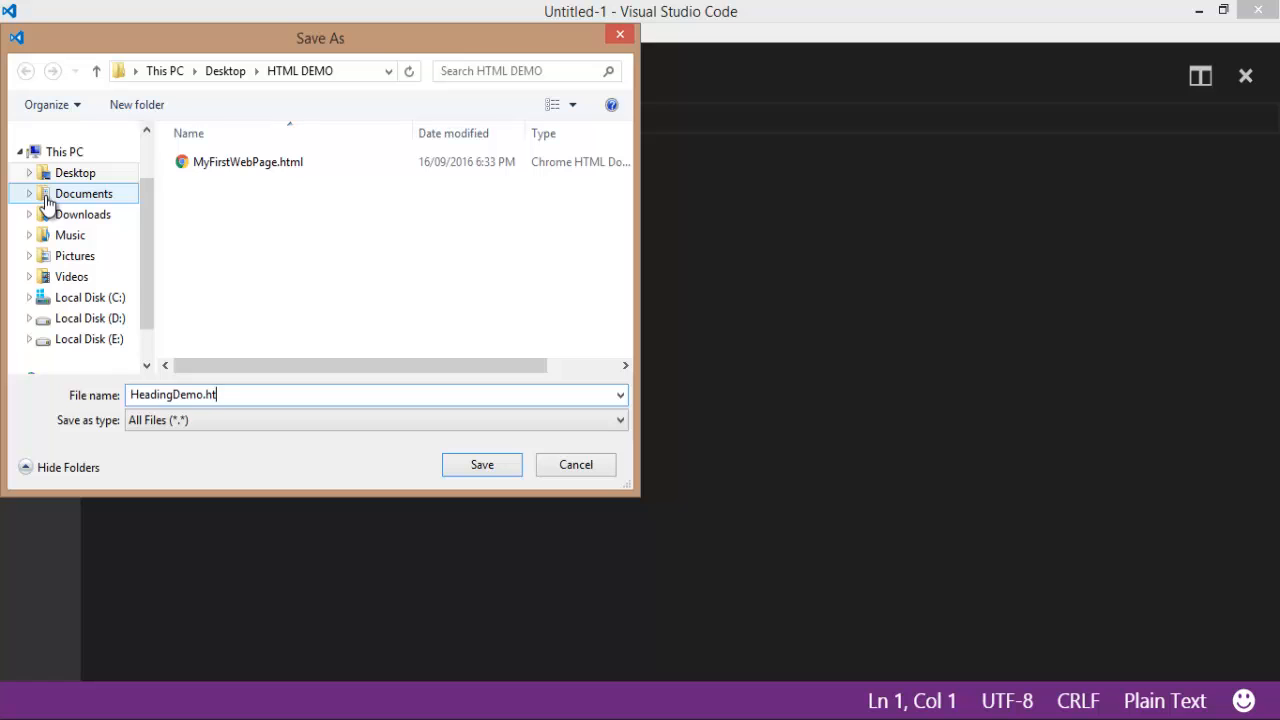
{"action": "type", "text": "ml"}
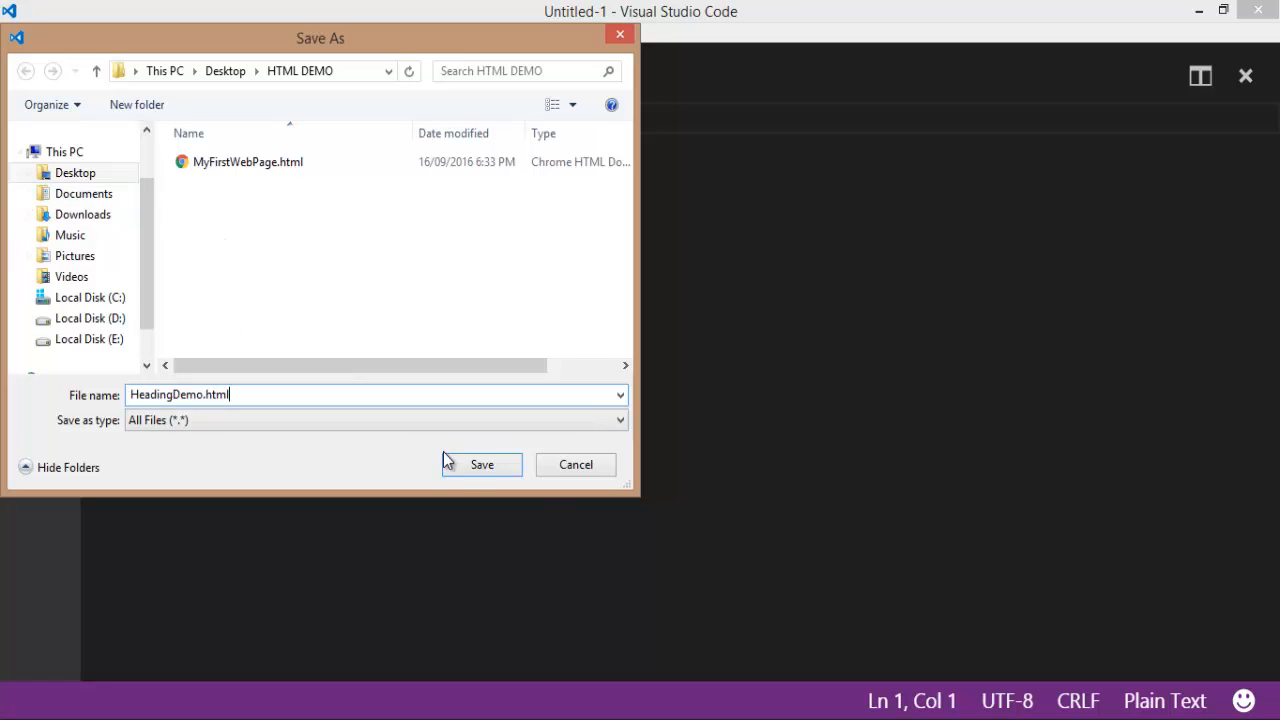
{"action": "left_click", "coordinate": [480, 464]}
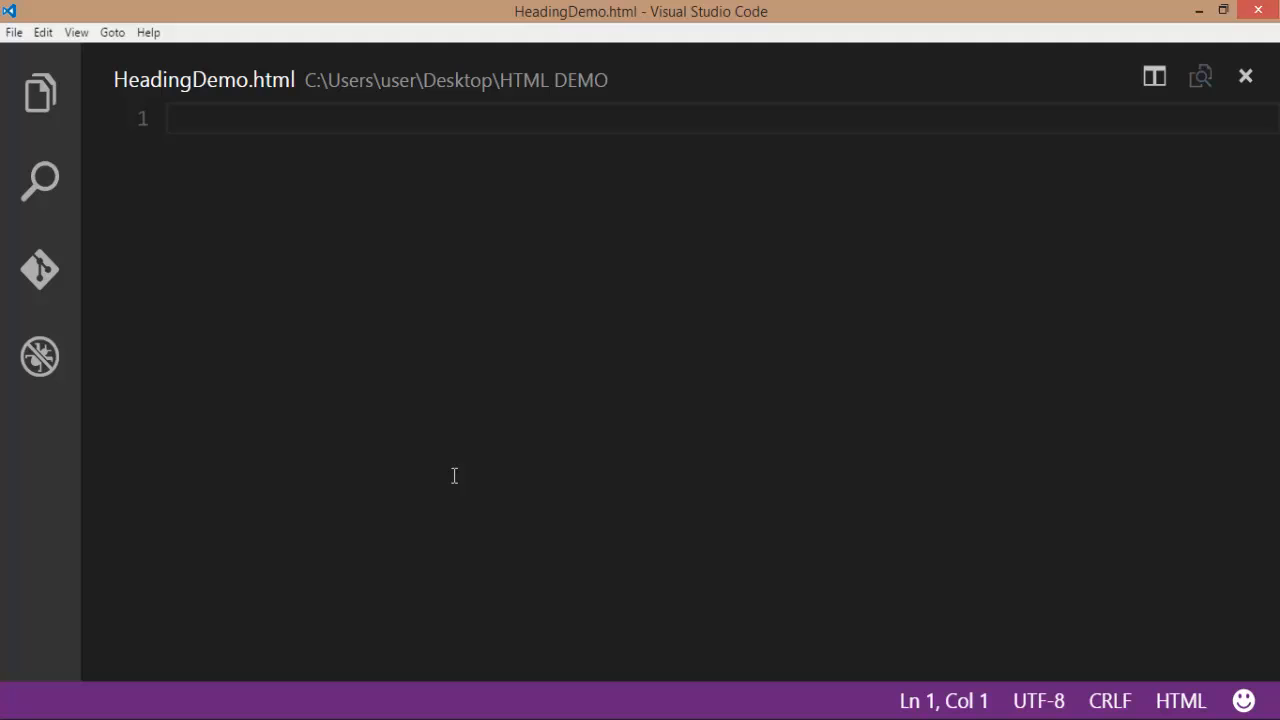
Write the page skeleton with html, head and body tags.
{"action": "type", "text": "<html>"}
{"action": "type", "text": "</html>"}
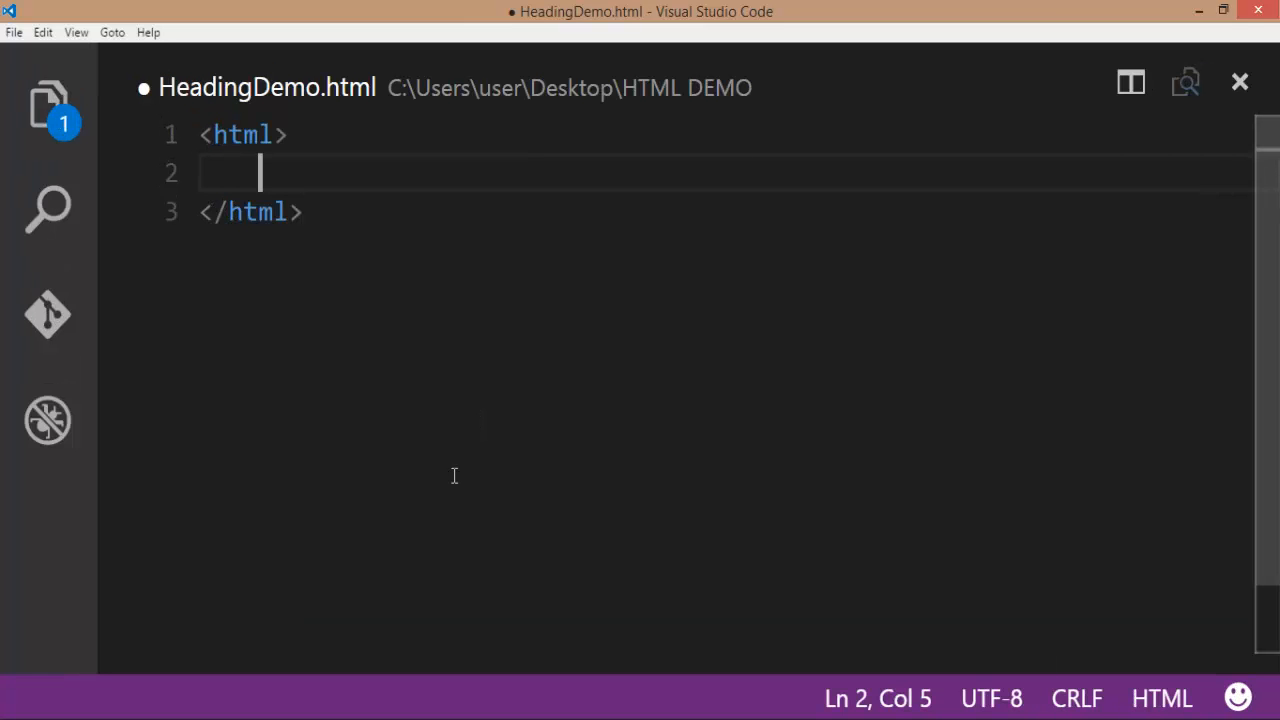
{"action": "type", "text": "<head>"}
{"action": "type", "text": "</head>"}
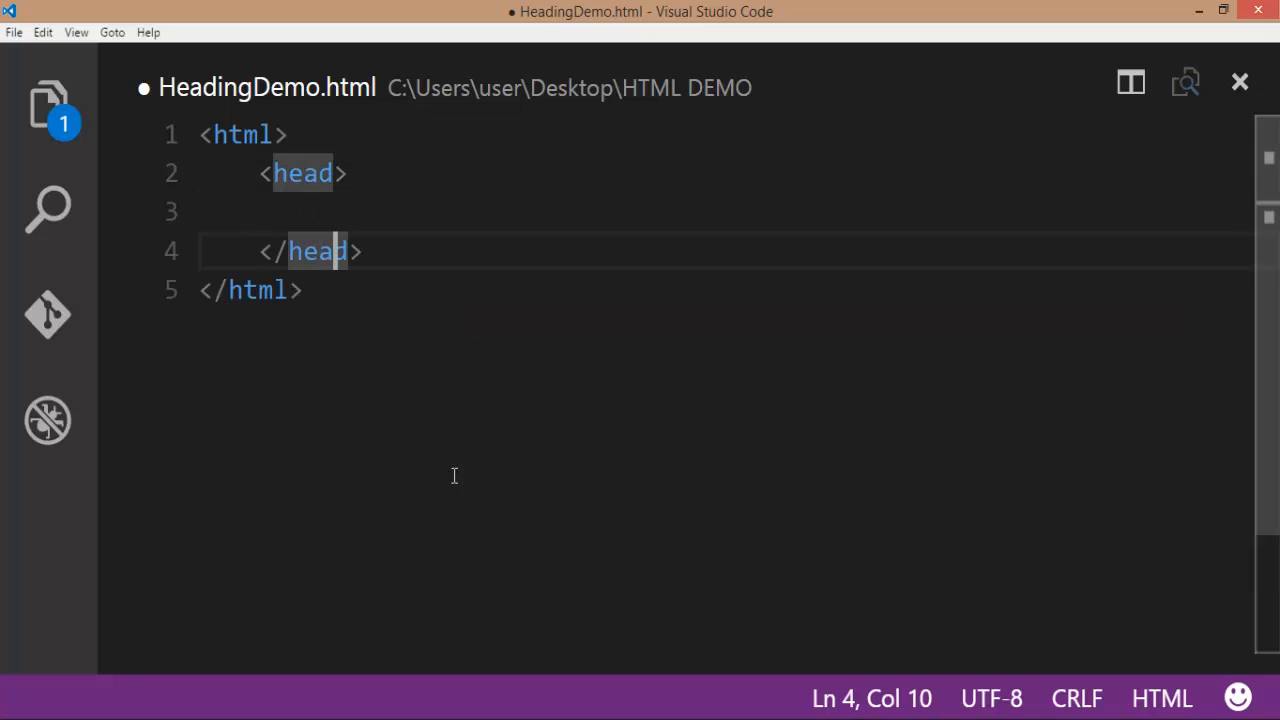
{"action": "type", "text": "<body>"}
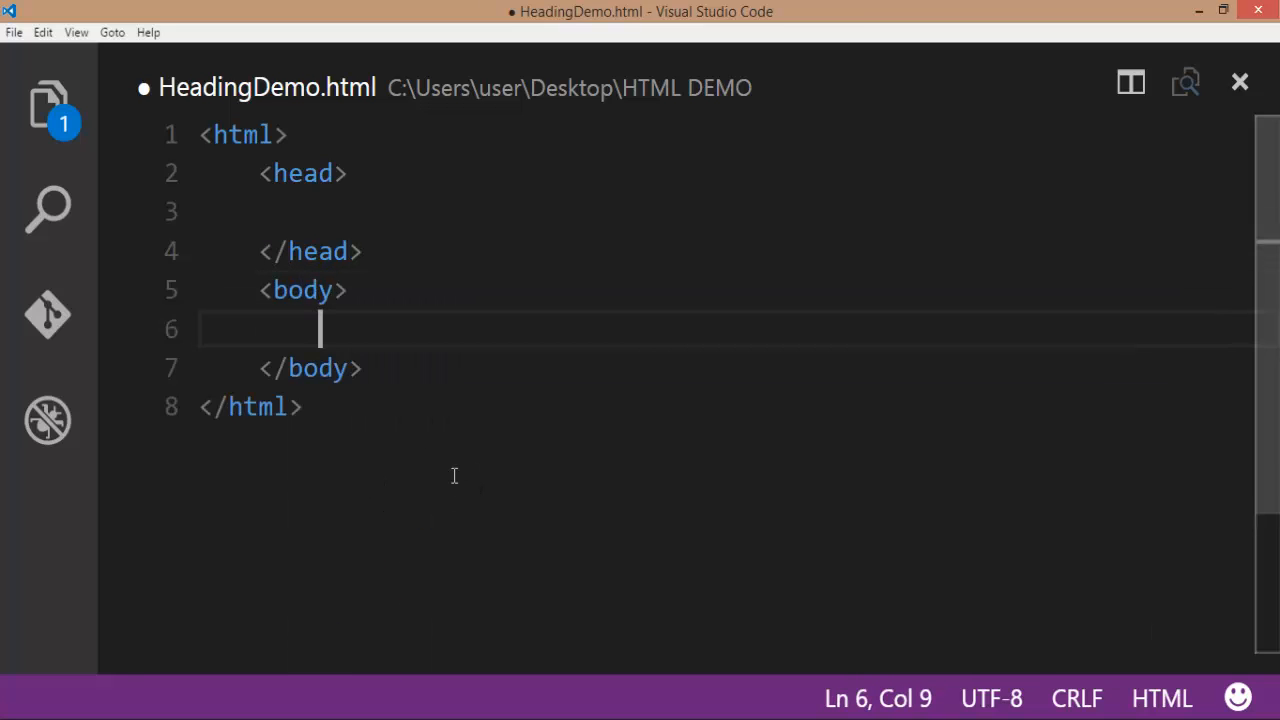
Add a title element reading HEADING DEMO inside the head section.
{"action": "left_click", "coordinate": [320, 212]}
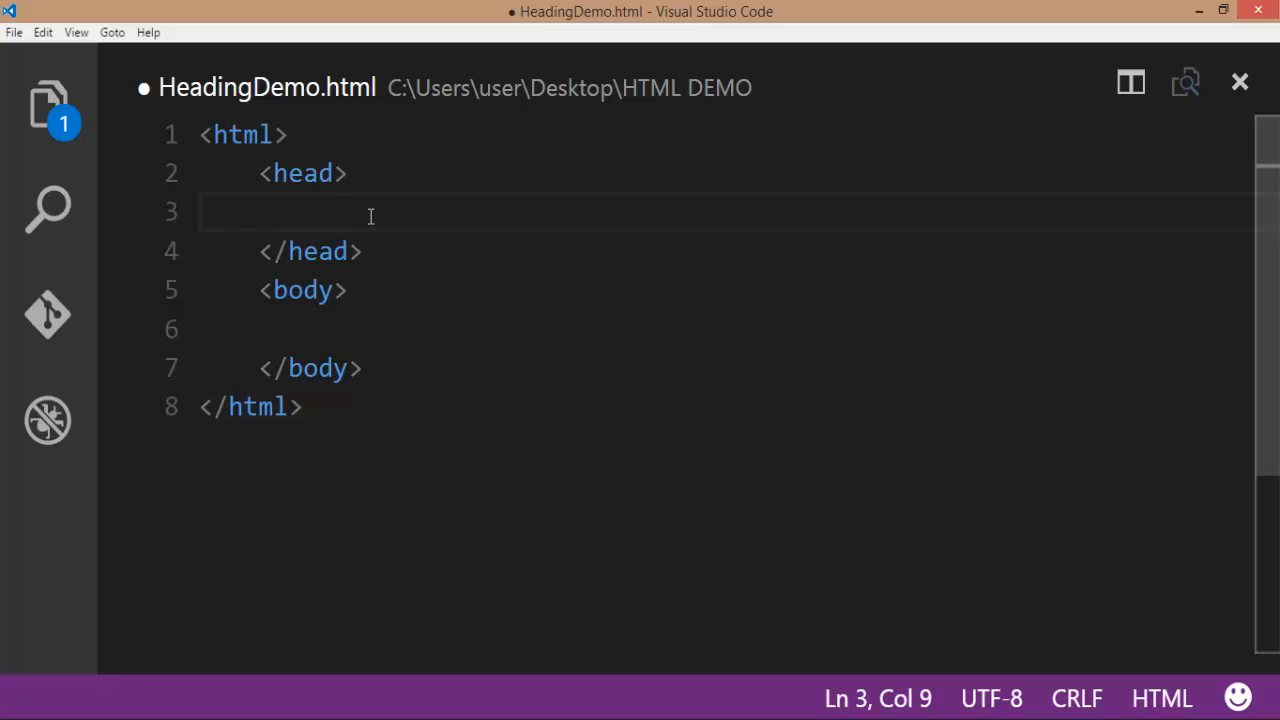
{"action": "type", "text": "<t"}
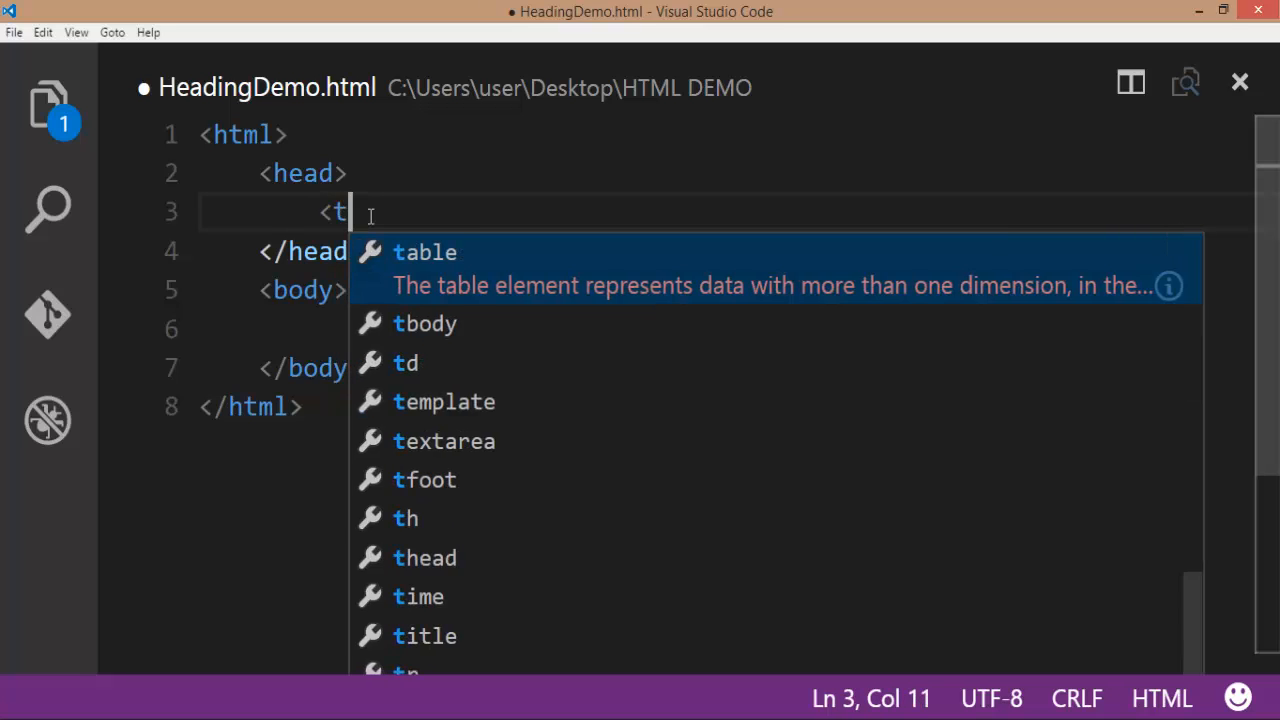
{"action": "type", "text": "itle"}
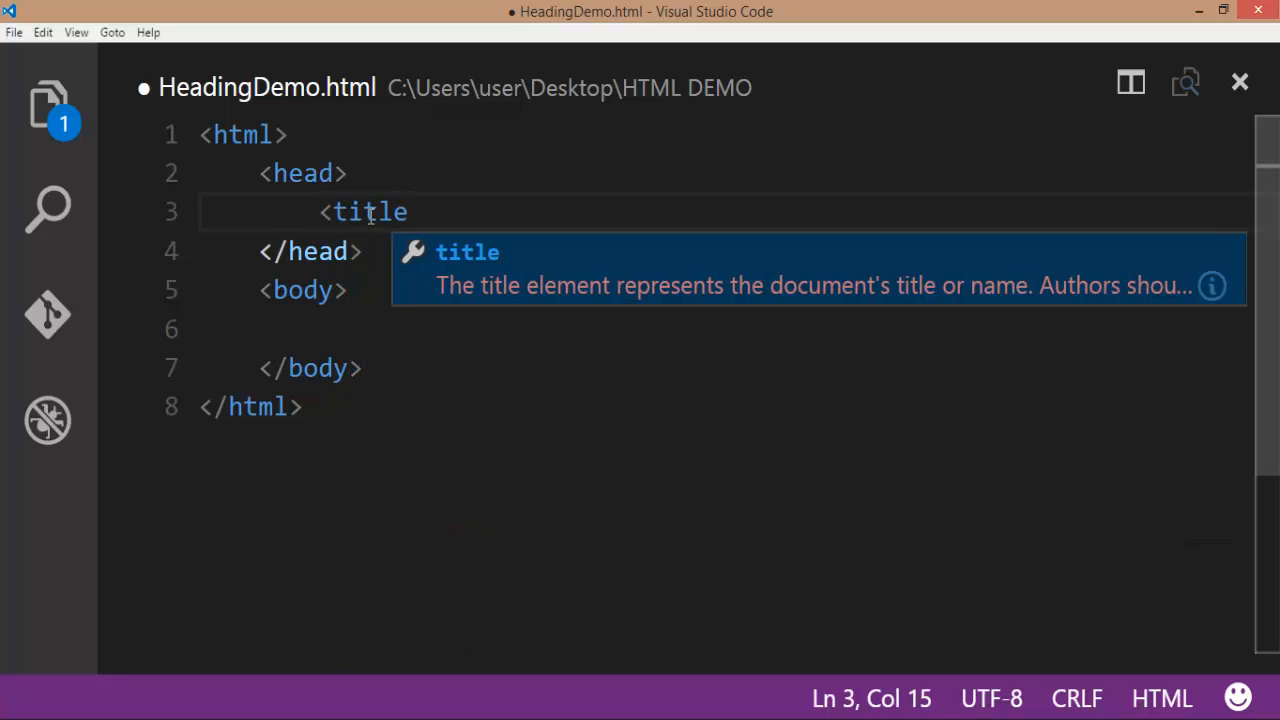
{"action": "type", "text": "></title>"}
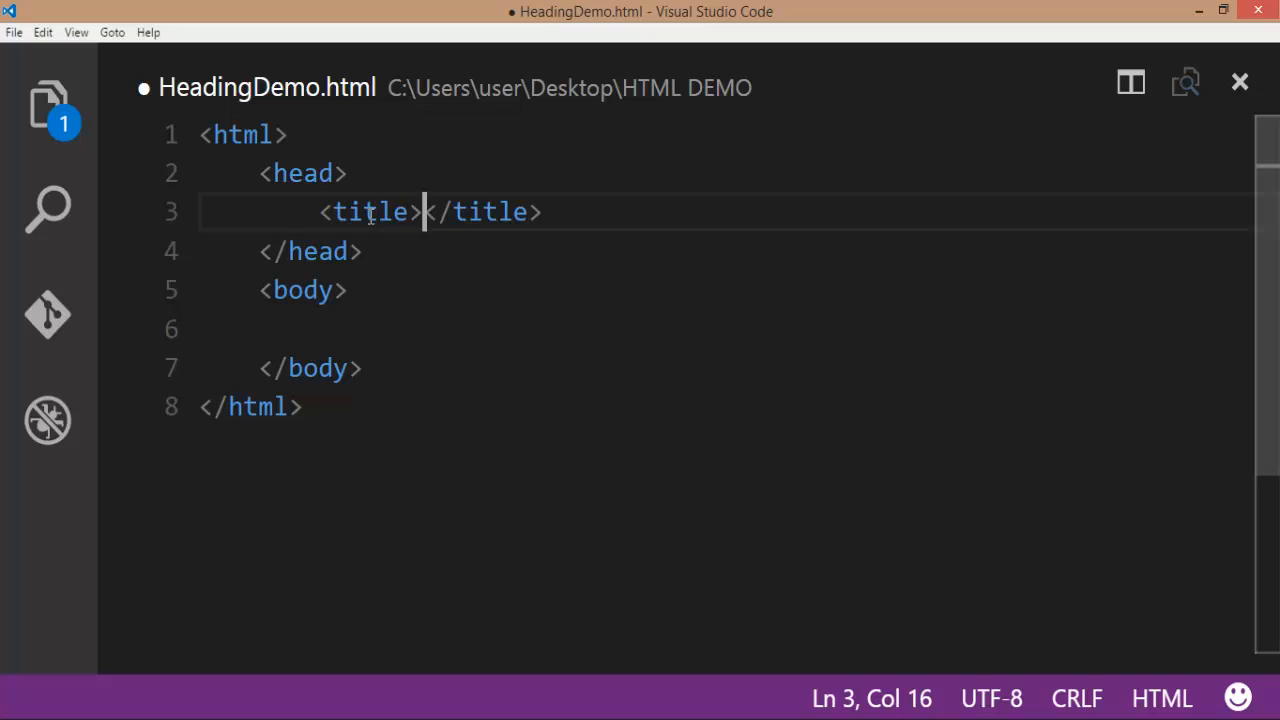
{"action": "type", "text": "HEADING"}
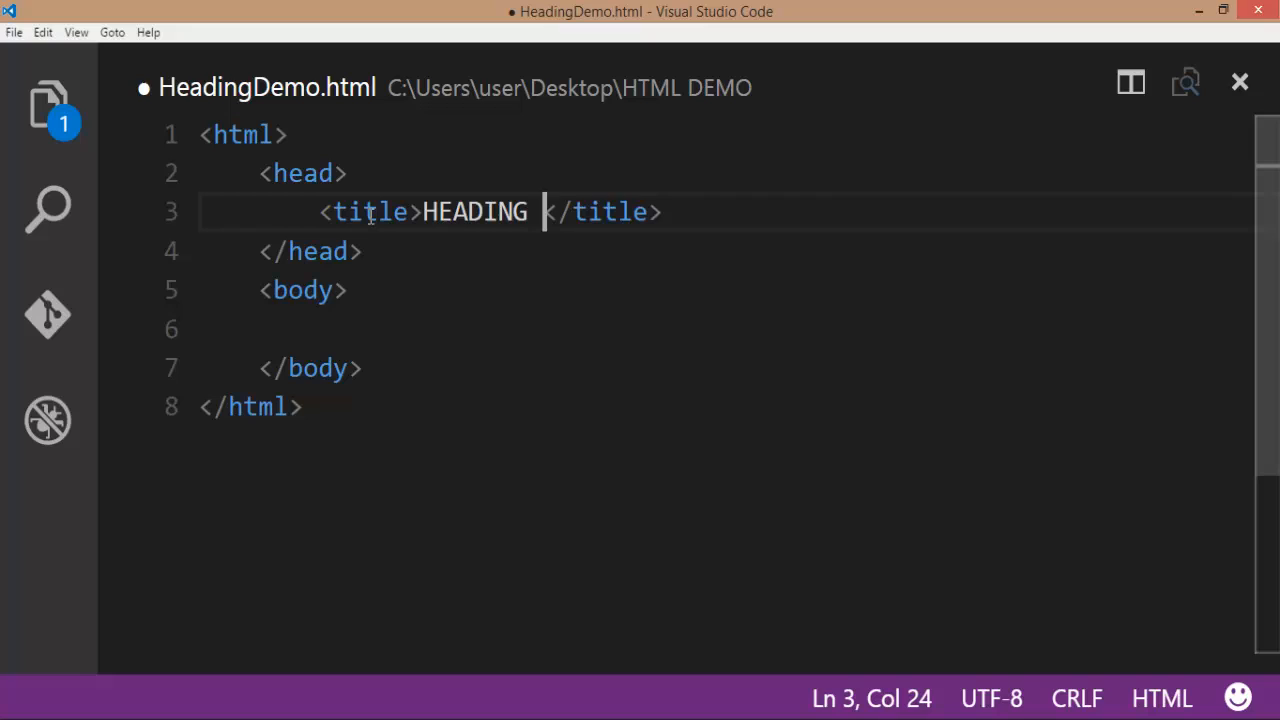
{"action": "type", "text": "DEMO"}
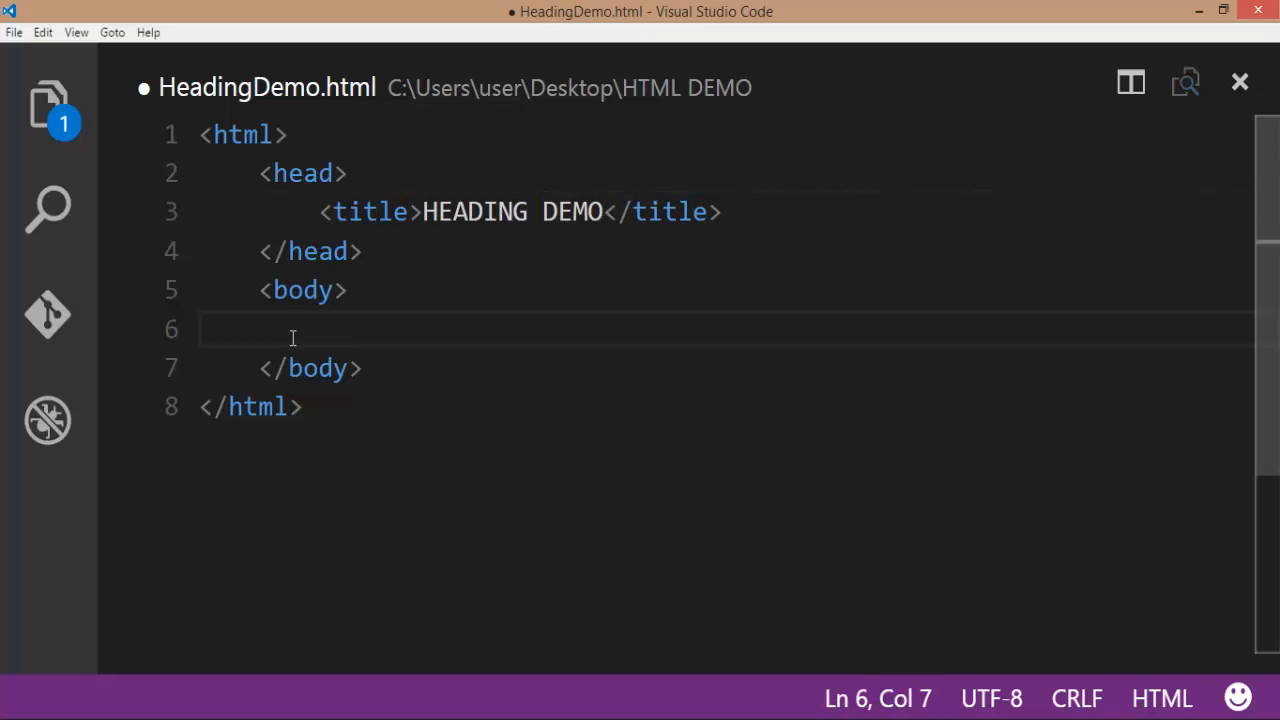
Add an h1 element reading 'This is heading1' inside the body.
{"action": "type", "text": "<h"}
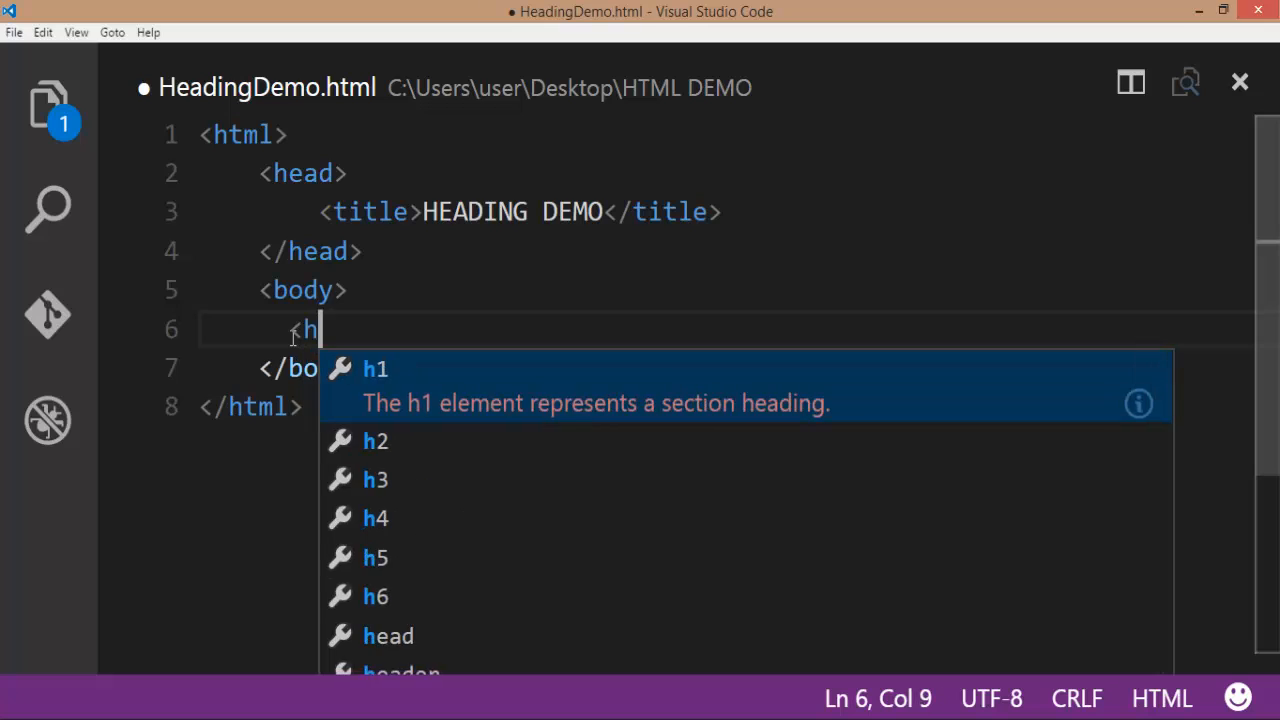
{"action": "type", "text": "1"}
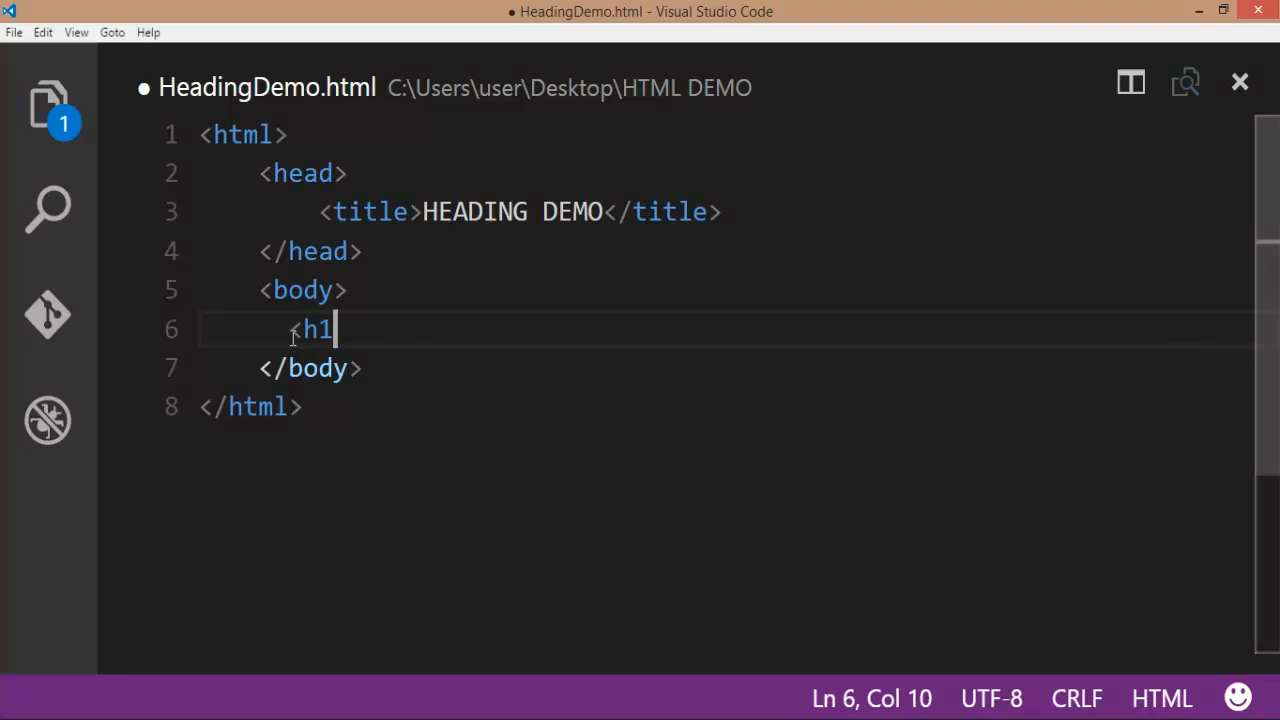
{"action": "type", "text": ">T</h1>"}
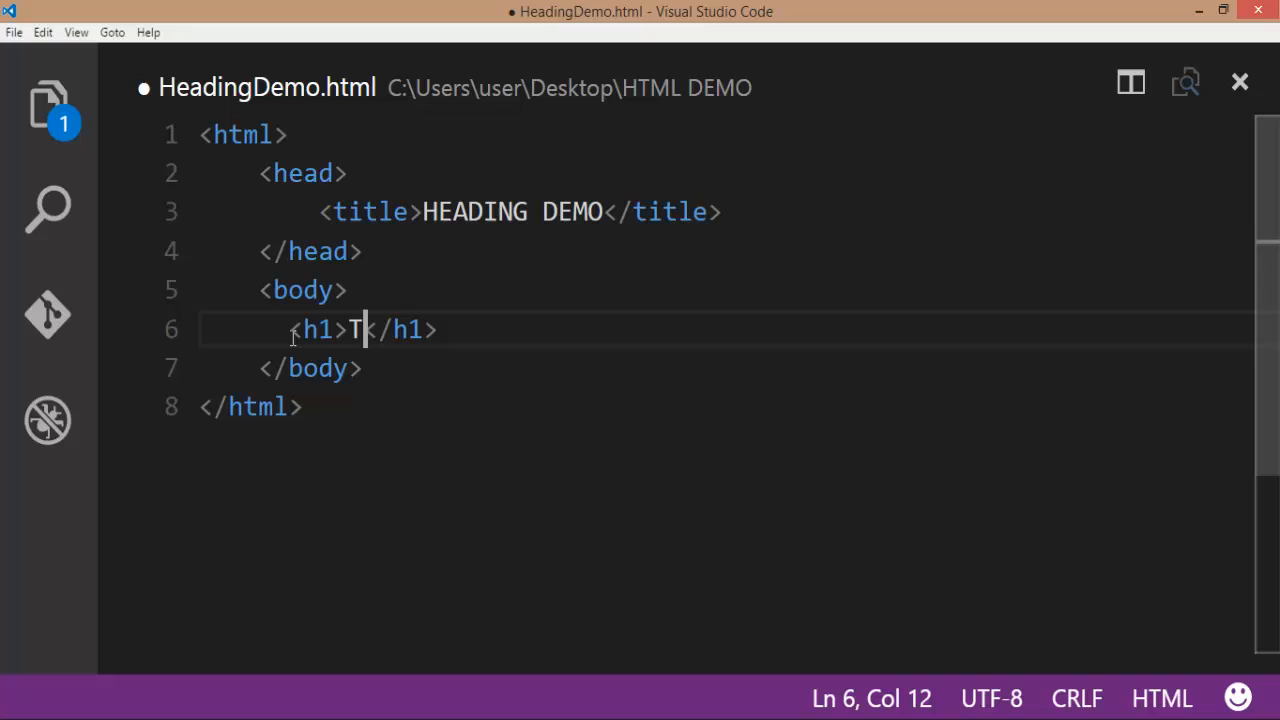
{"action": "type", "text": "his is h"}
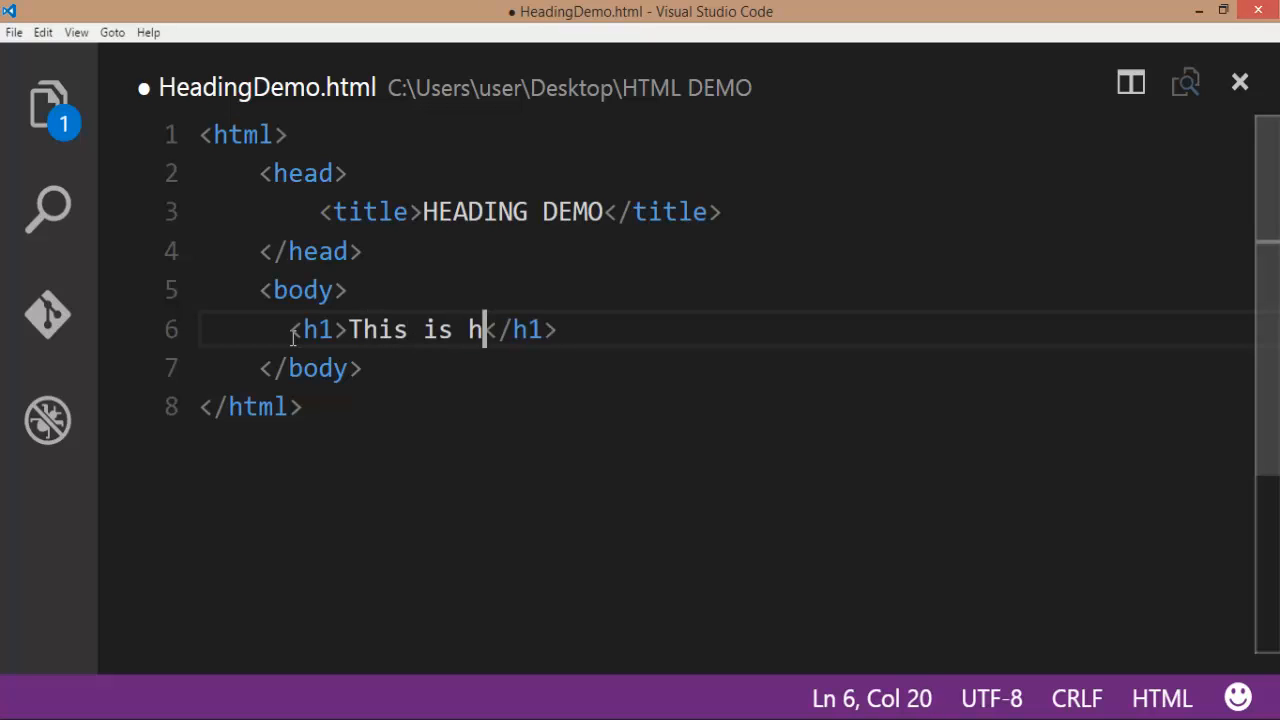
{"action": "type", "text": "eading"}
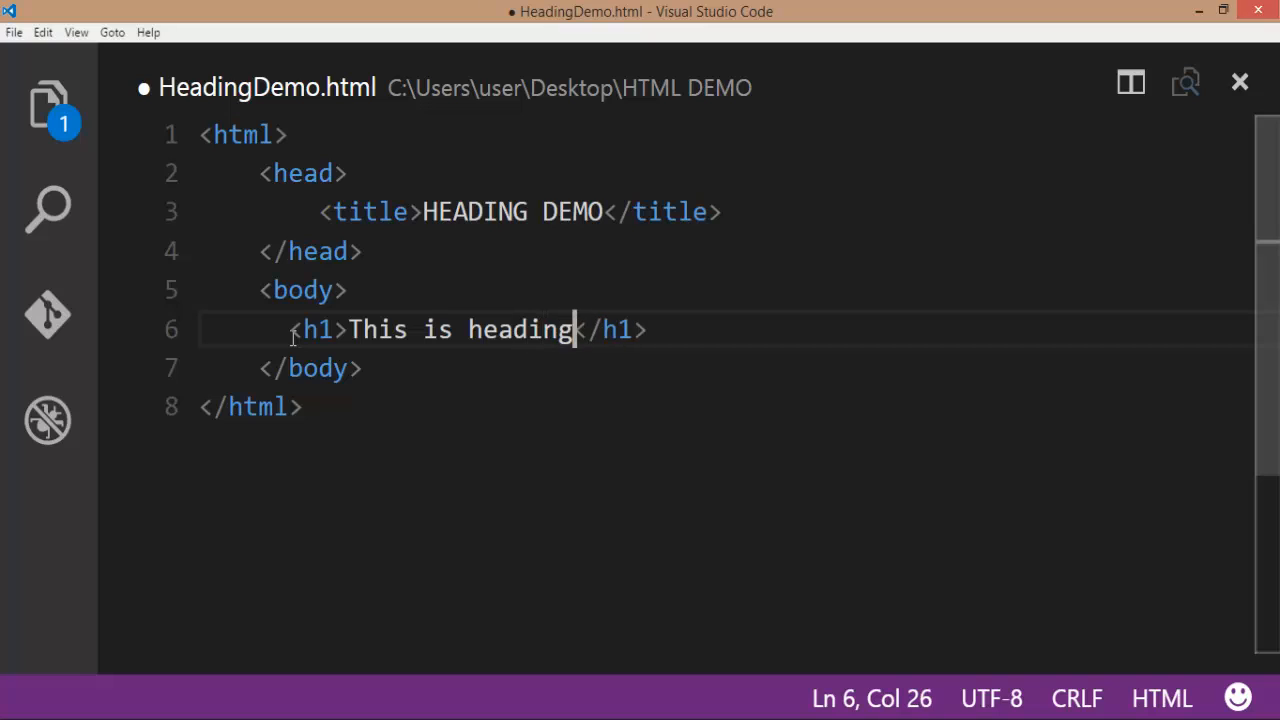
{"action": "type", "text": "1"}
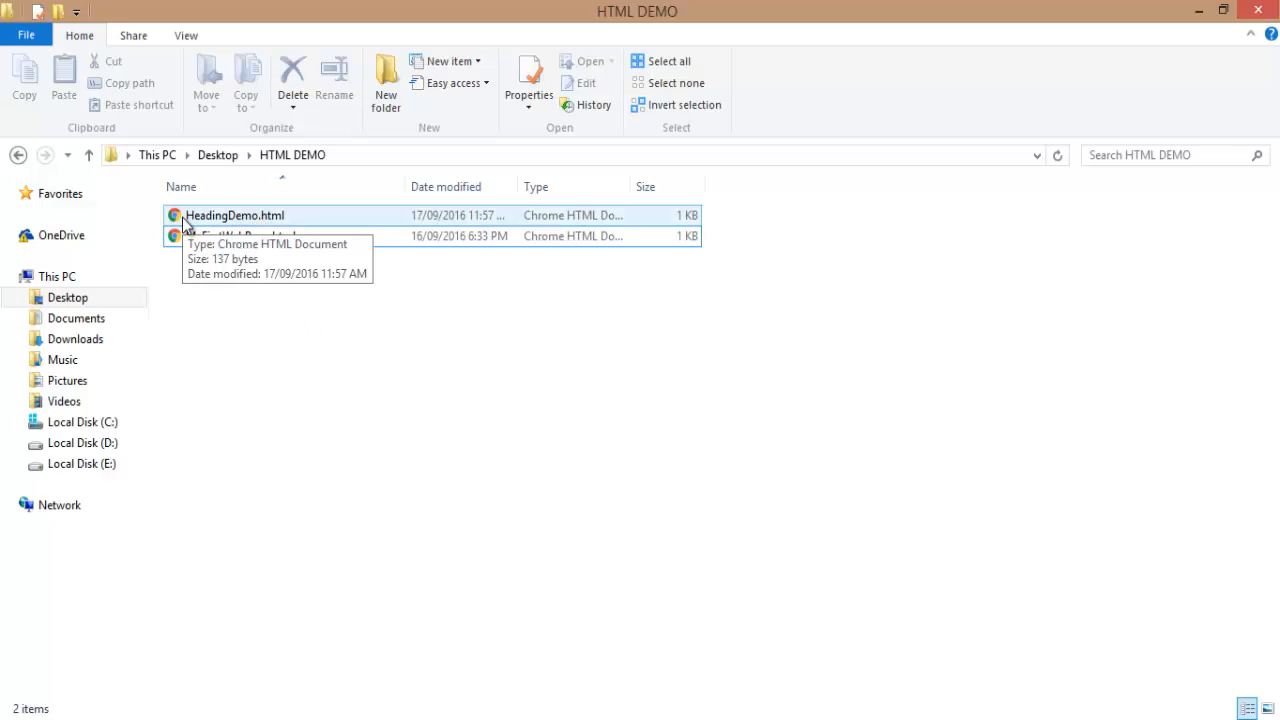
Open HeadingDemo.html from the HTML DEMO folder in File Explorer.
{"action": "right_click", "coordinate": [234, 216]}
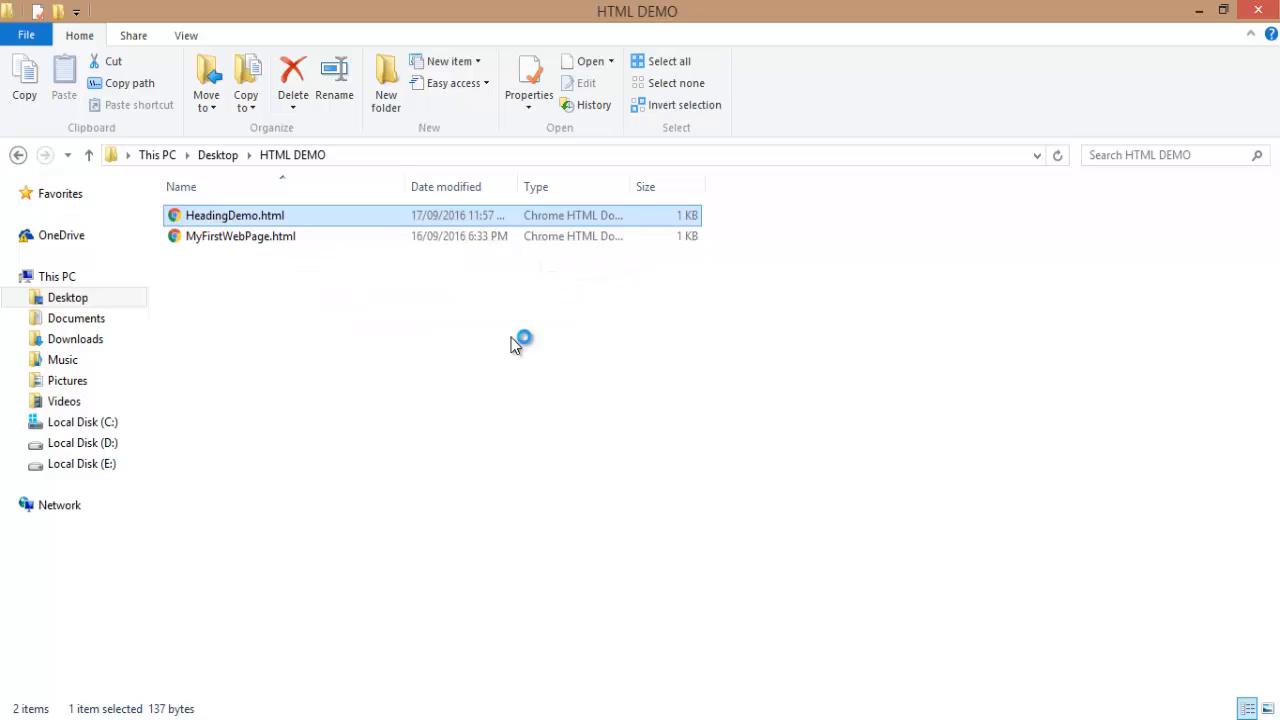
{"action": "double_click", "coordinate": [234, 216]}
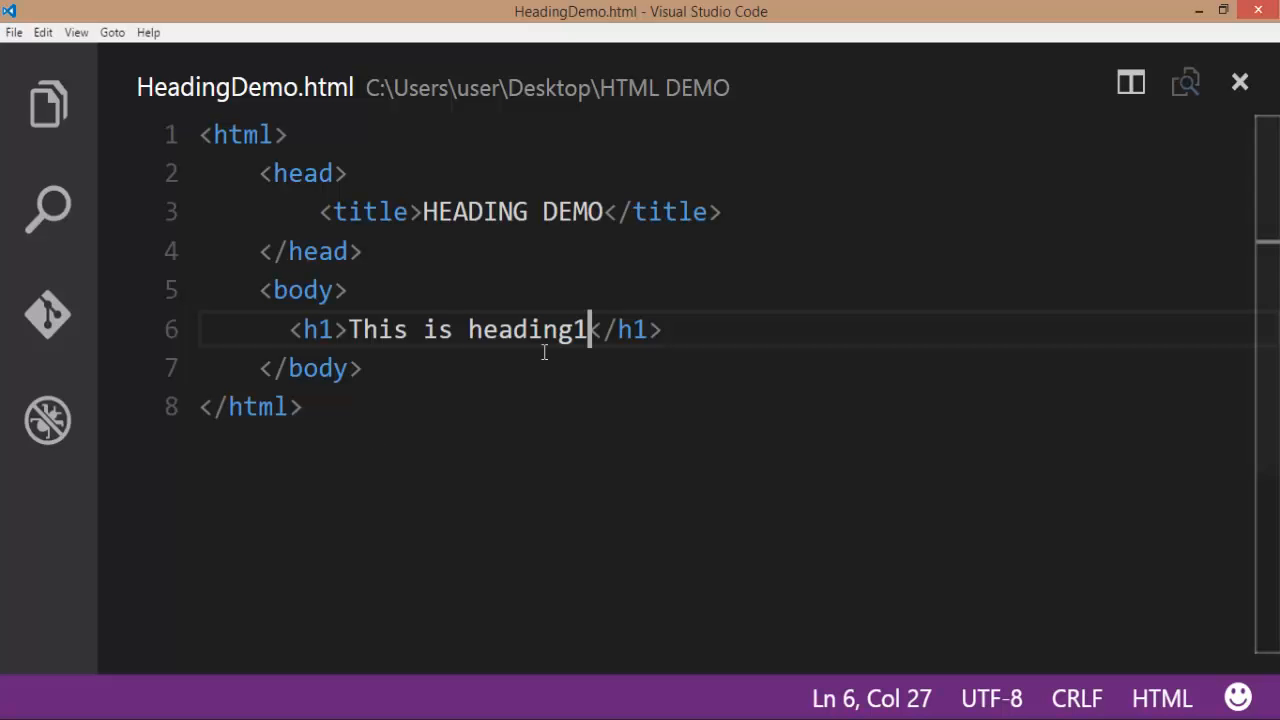
Add empty h2, h3, h4, h5 and h6 tag pairs on new lines below the h1.
{"action": "key", "text": "Enter"}
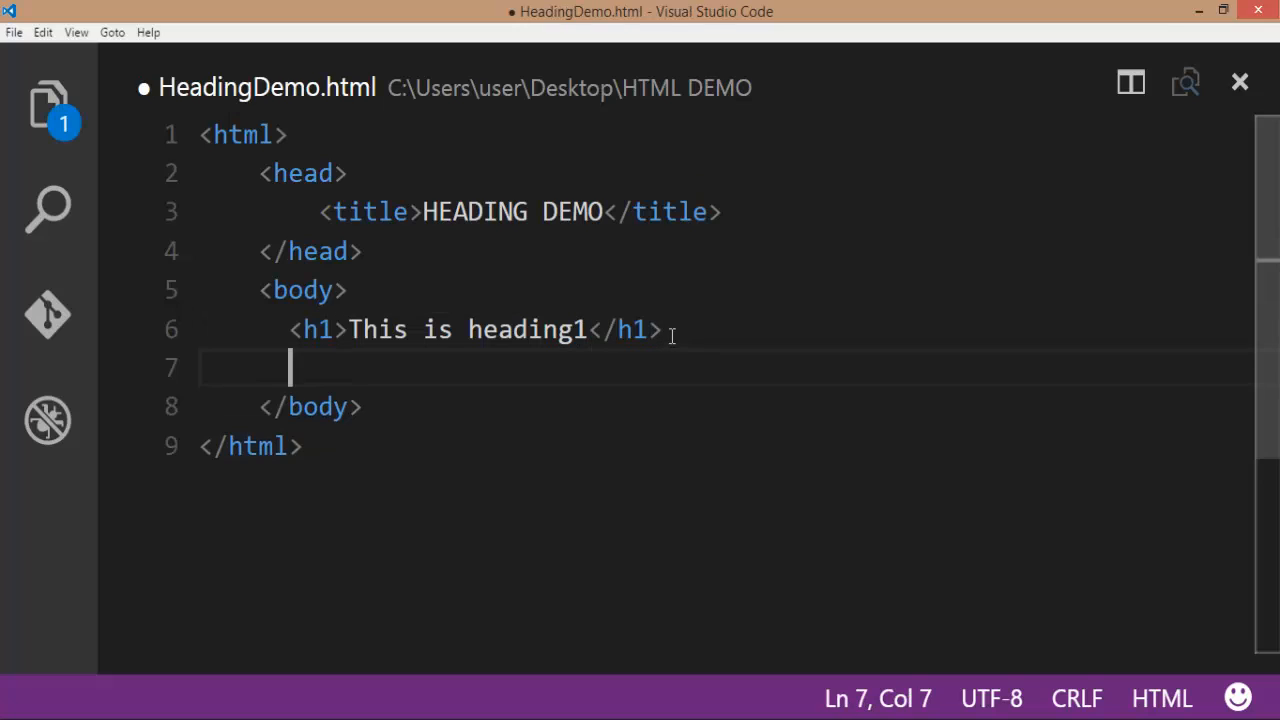
{"action": "type", "text": "<h1"}
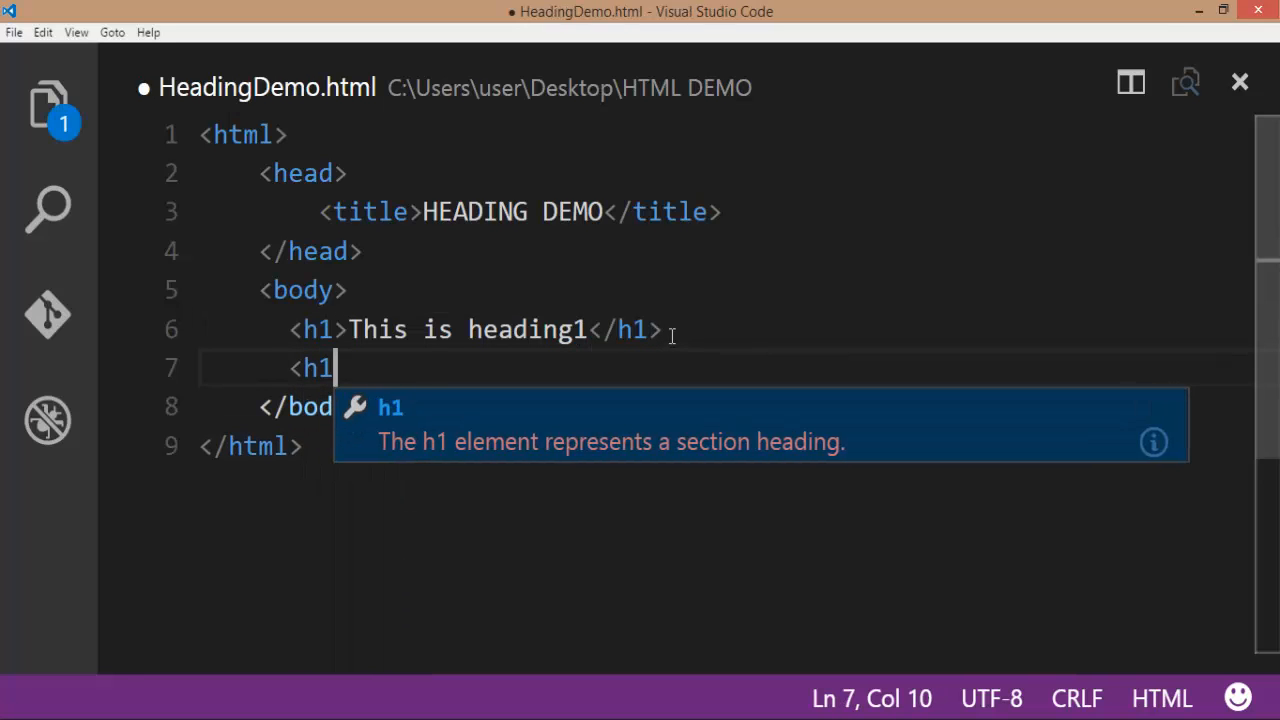
{"action": "type", "text": "2></h2>"}
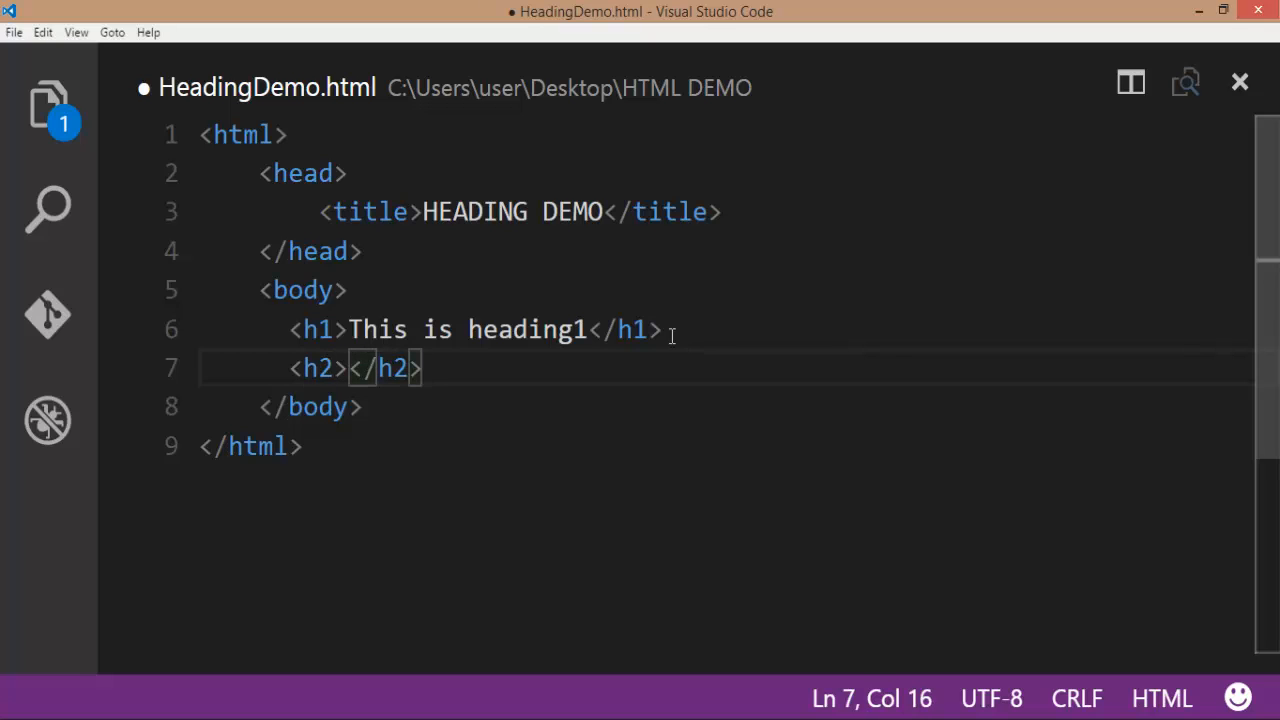
{"action": "type", "text": "<h3"}
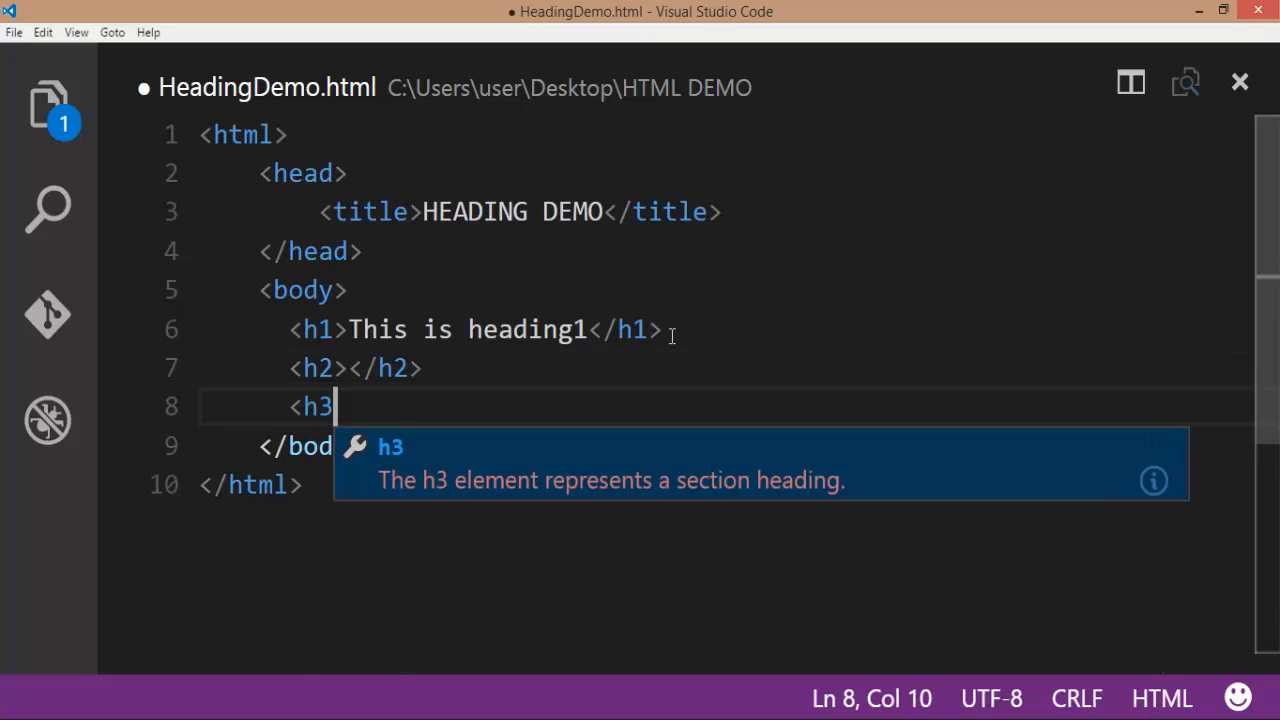
{"action": "key", "text": "Tab"}
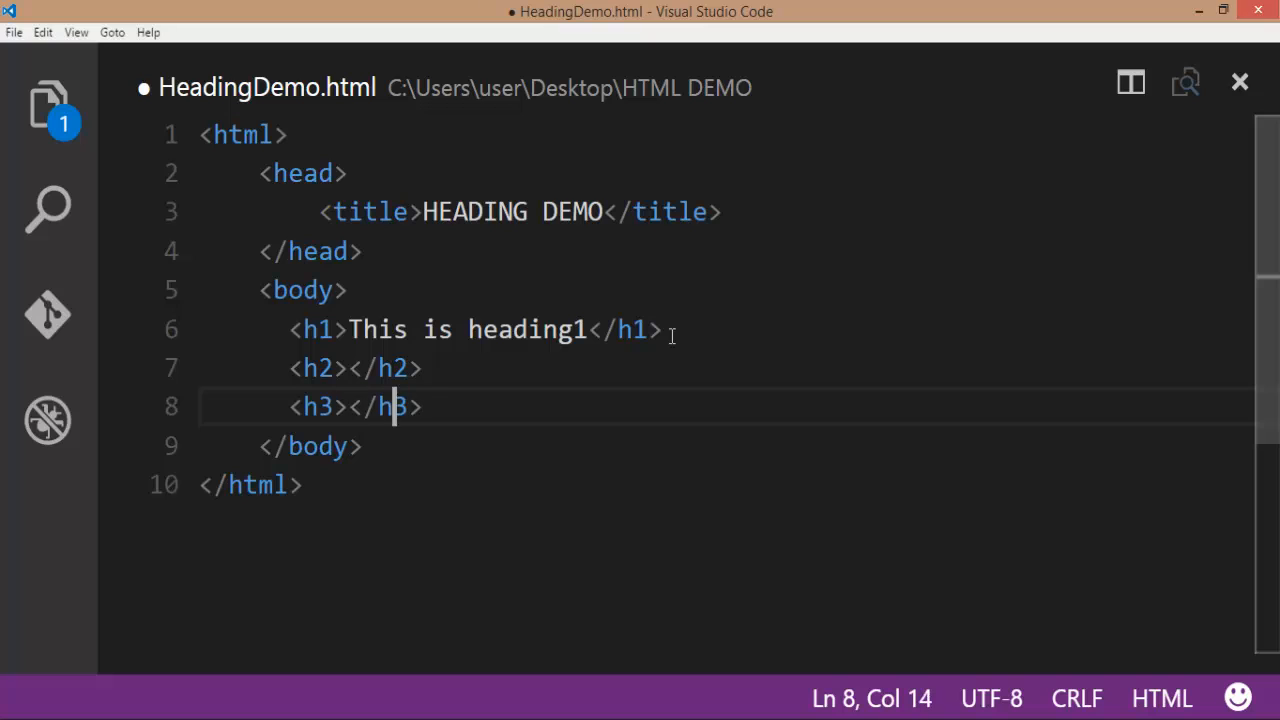
{"action": "type", "text": "<"}
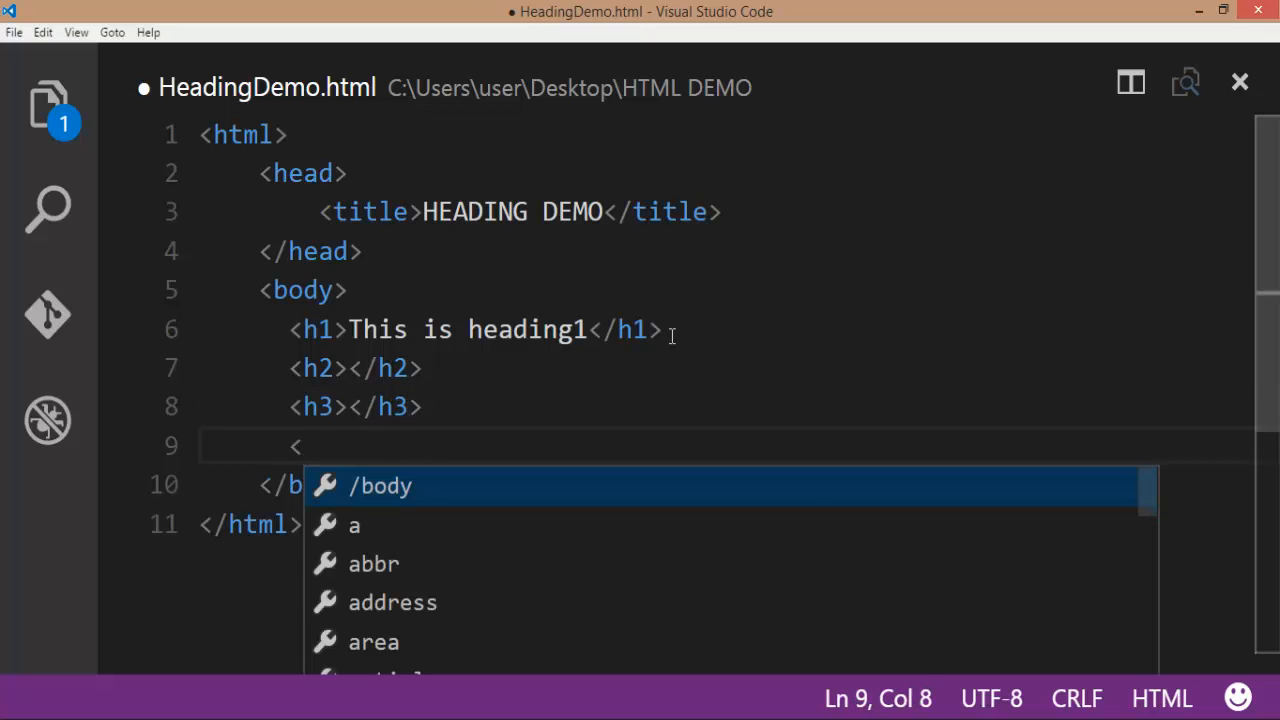
{"action": "type", "text": "h4></h4>"}
{"action": "type", "text": "<h"}
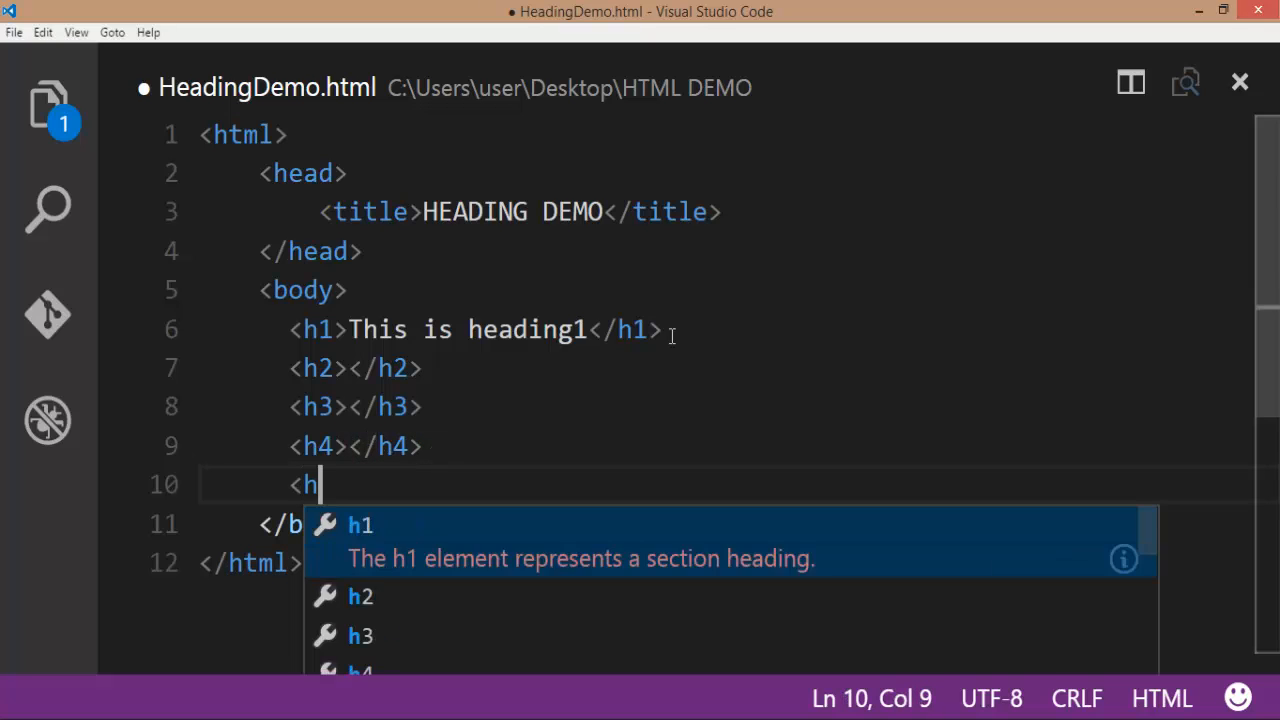
{"action": "type", "text": "5></h5>"}
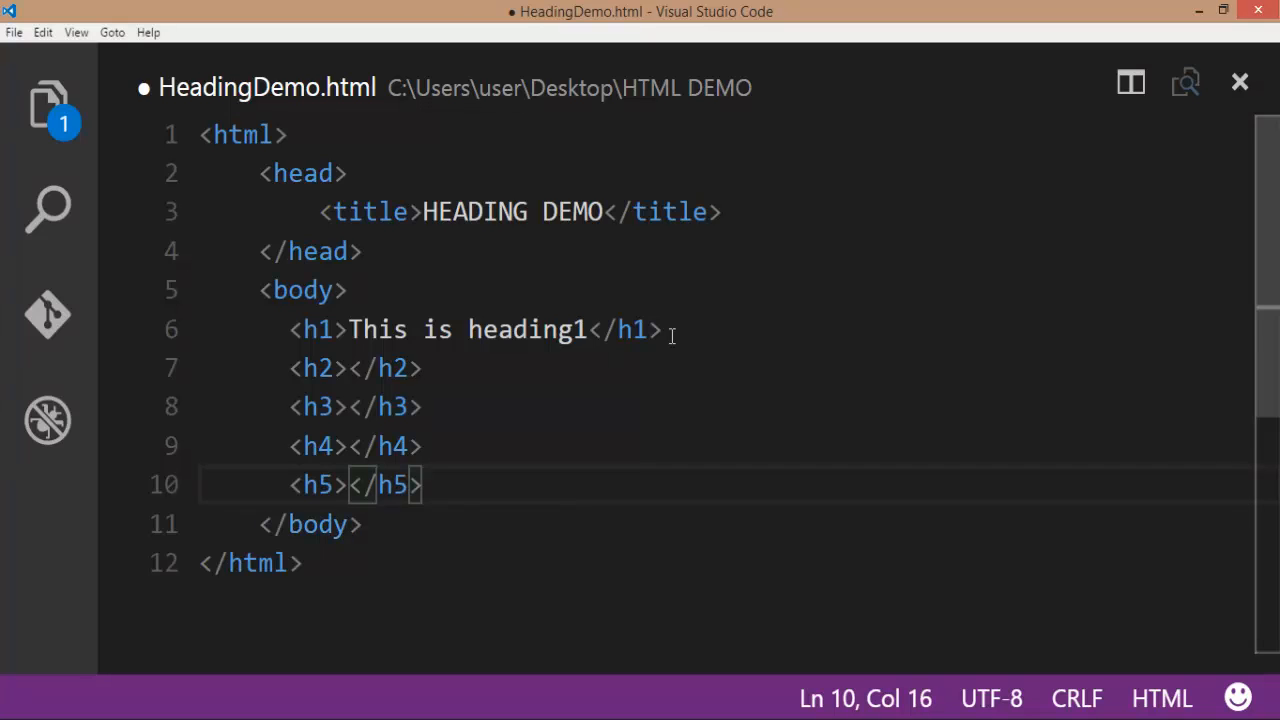
{"action": "type", "text": "<h"}
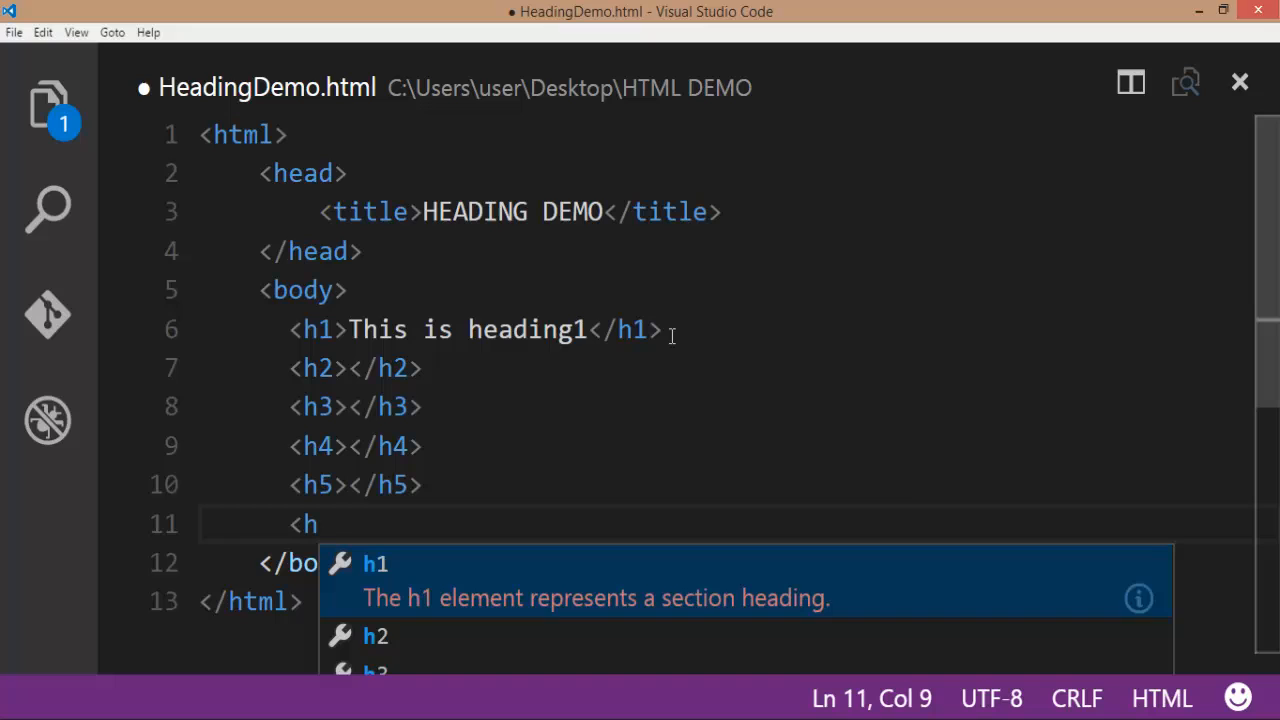
{"action": "type", "text": "6></h6>"}
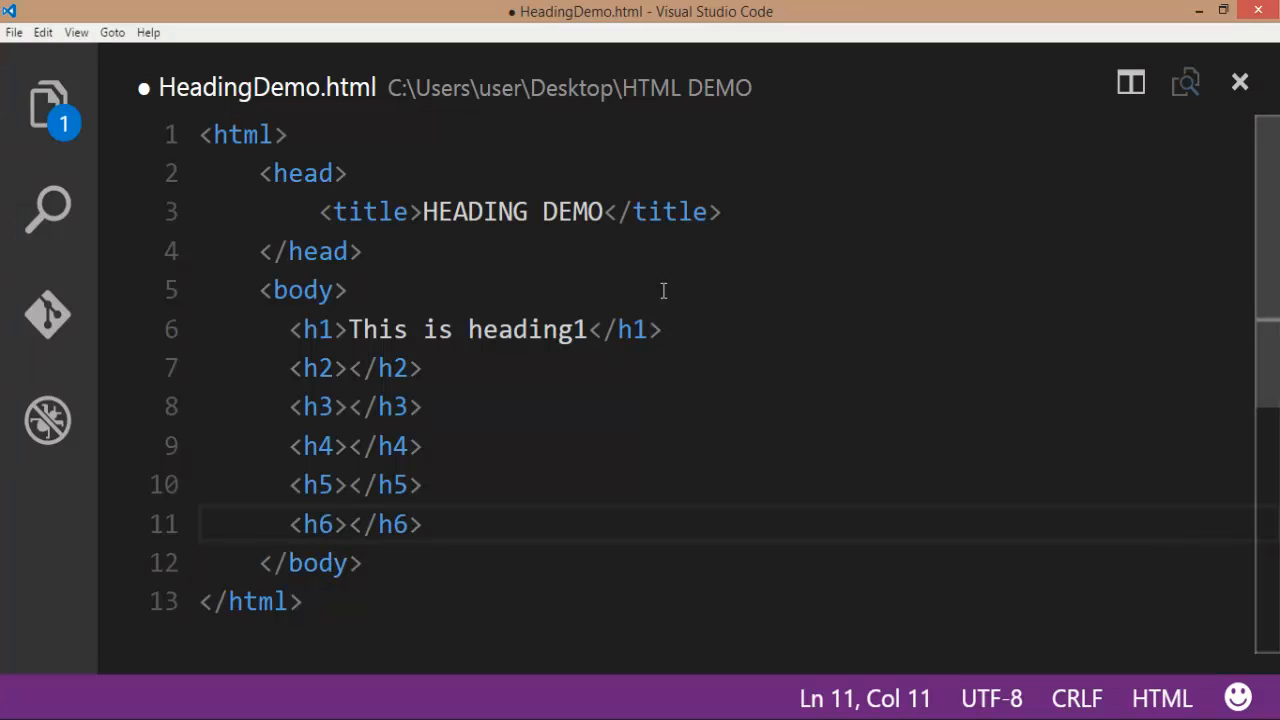
Copy 'This is heading' from the h1 into each of the h2–h6 elements.
{"action": "left_click_drag", "start_coordinate": [348, 328], "coordinate": [468, 328]}
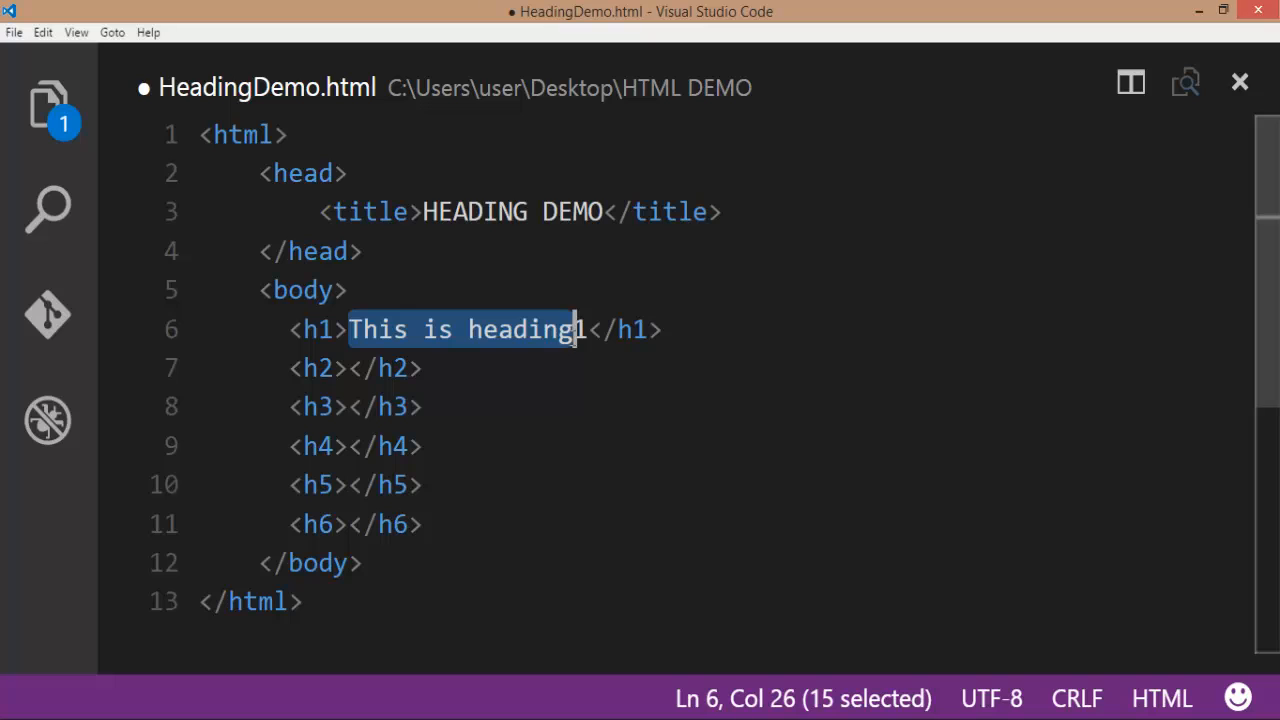
{"action": "left_click", "coordinate": [348, 368]}
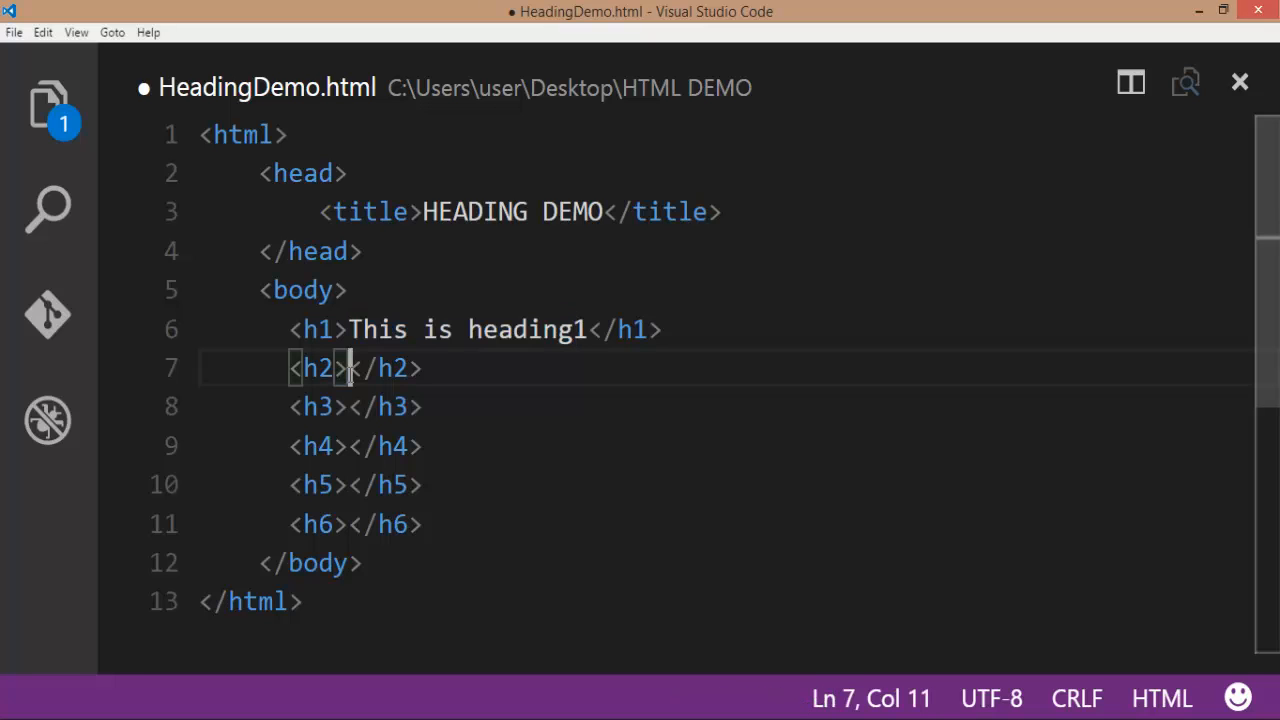
{"action": "type", "text": "This is heading"}
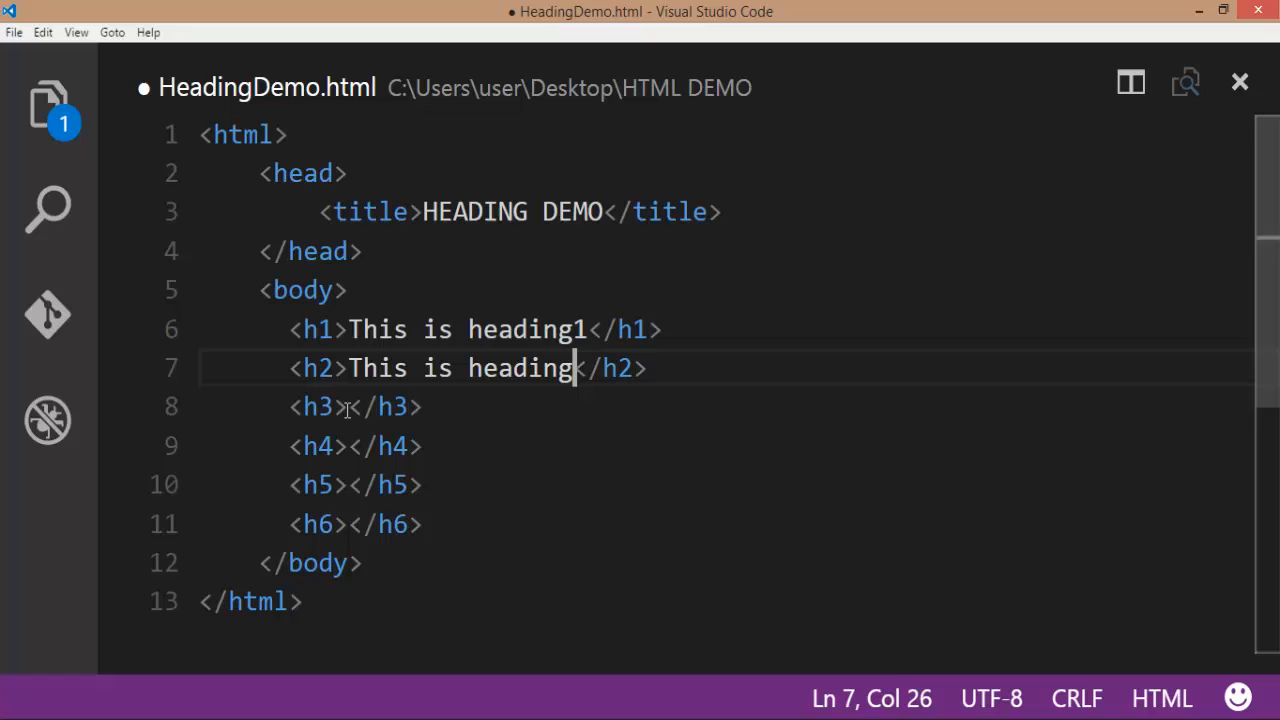
{"action": "type", "text": "This is heading"}
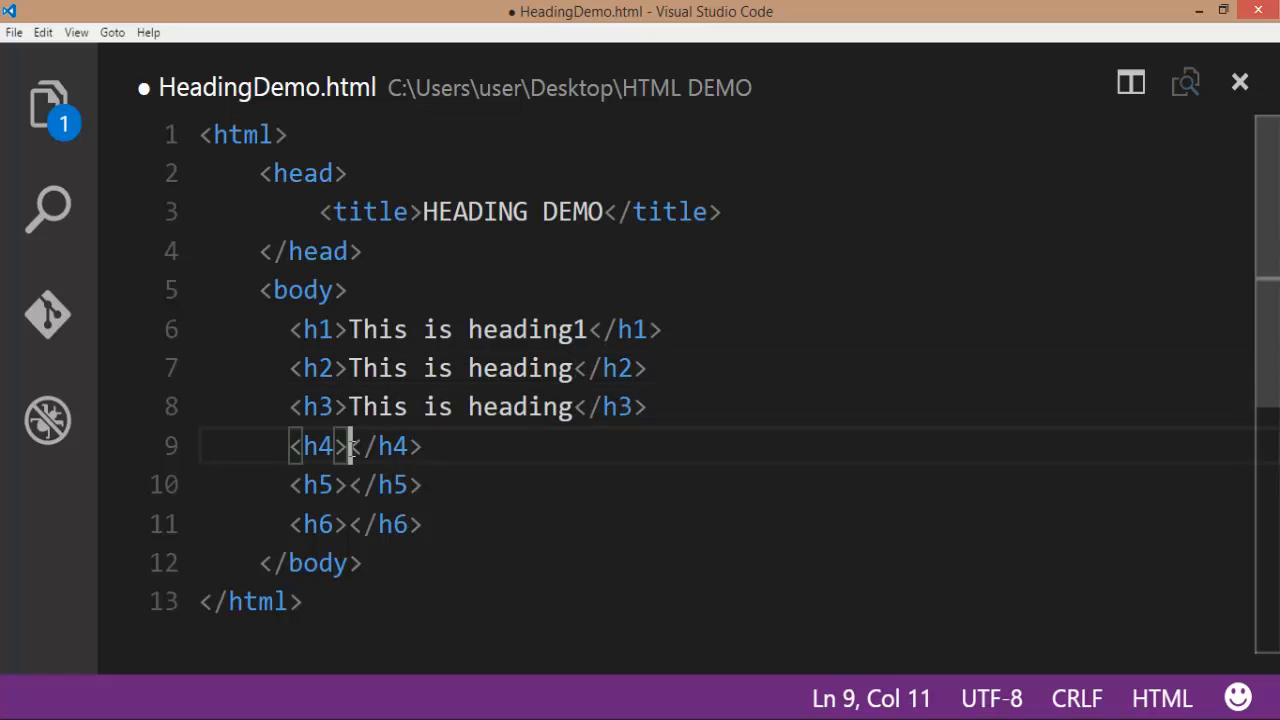
{"action": "type", "text": "This is heading"}
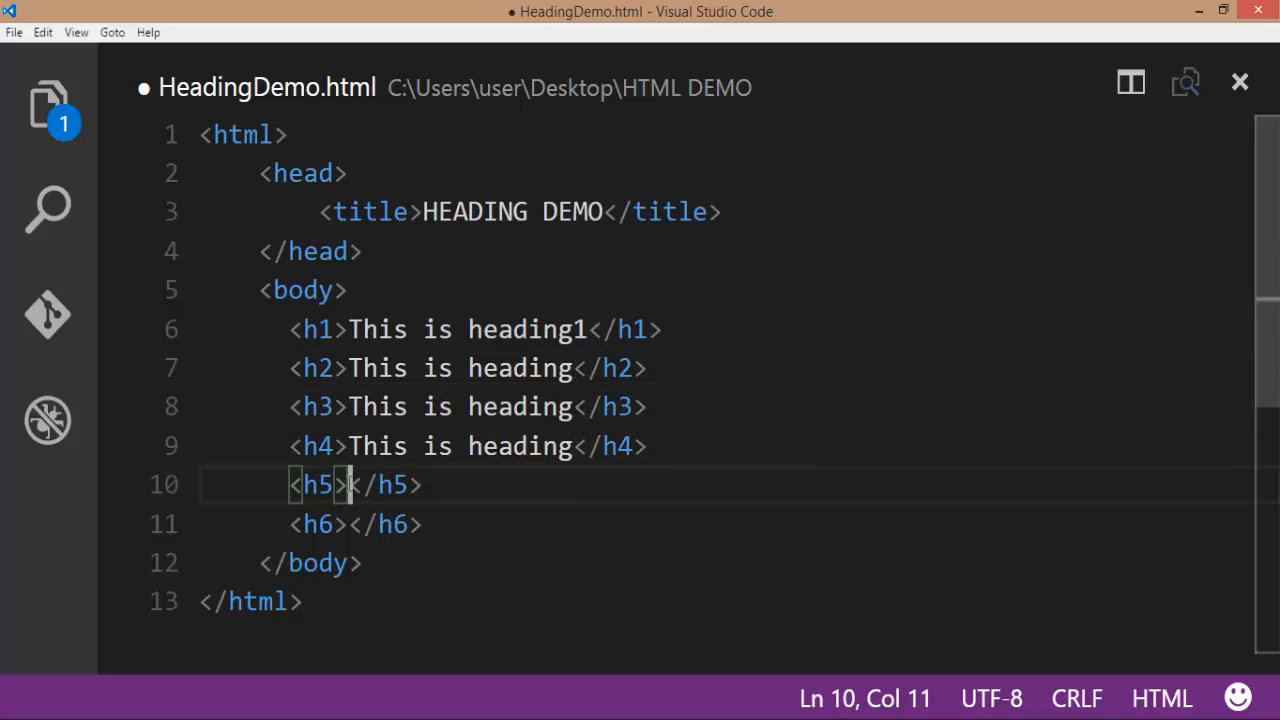
{"action": "type", "text": "This is heading"}
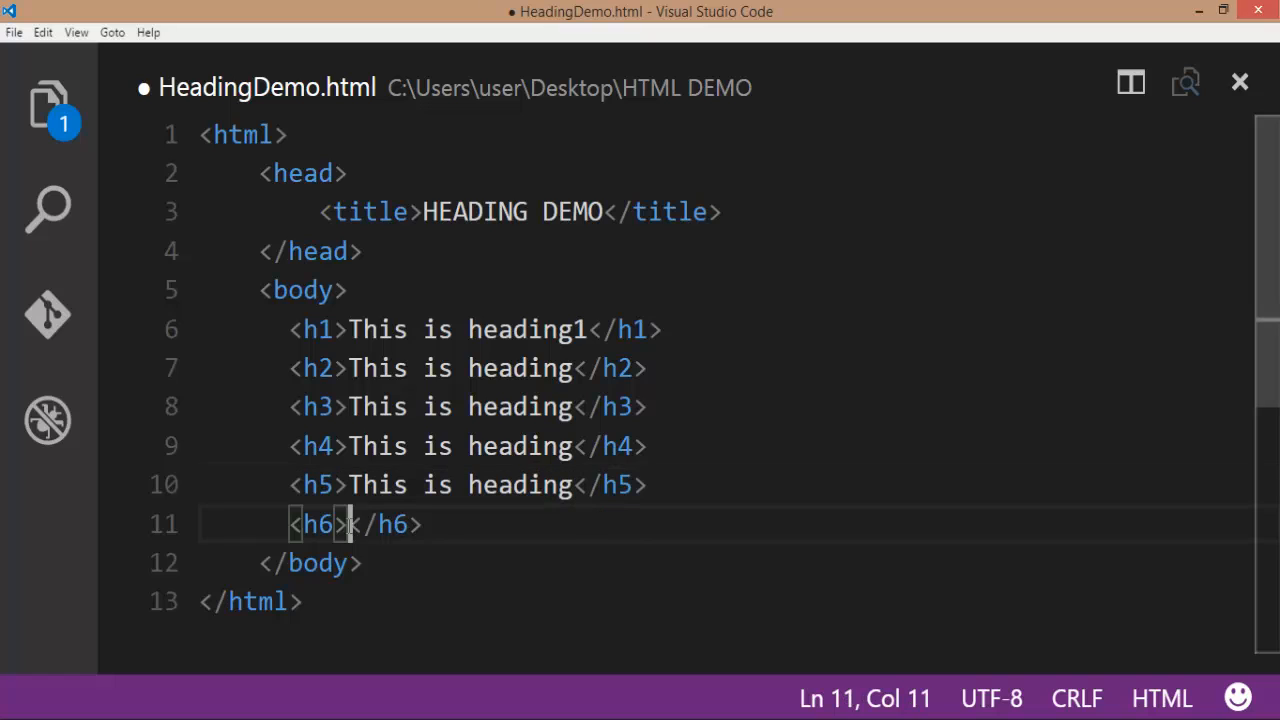
{"action": "type", "text": "This is heading"}
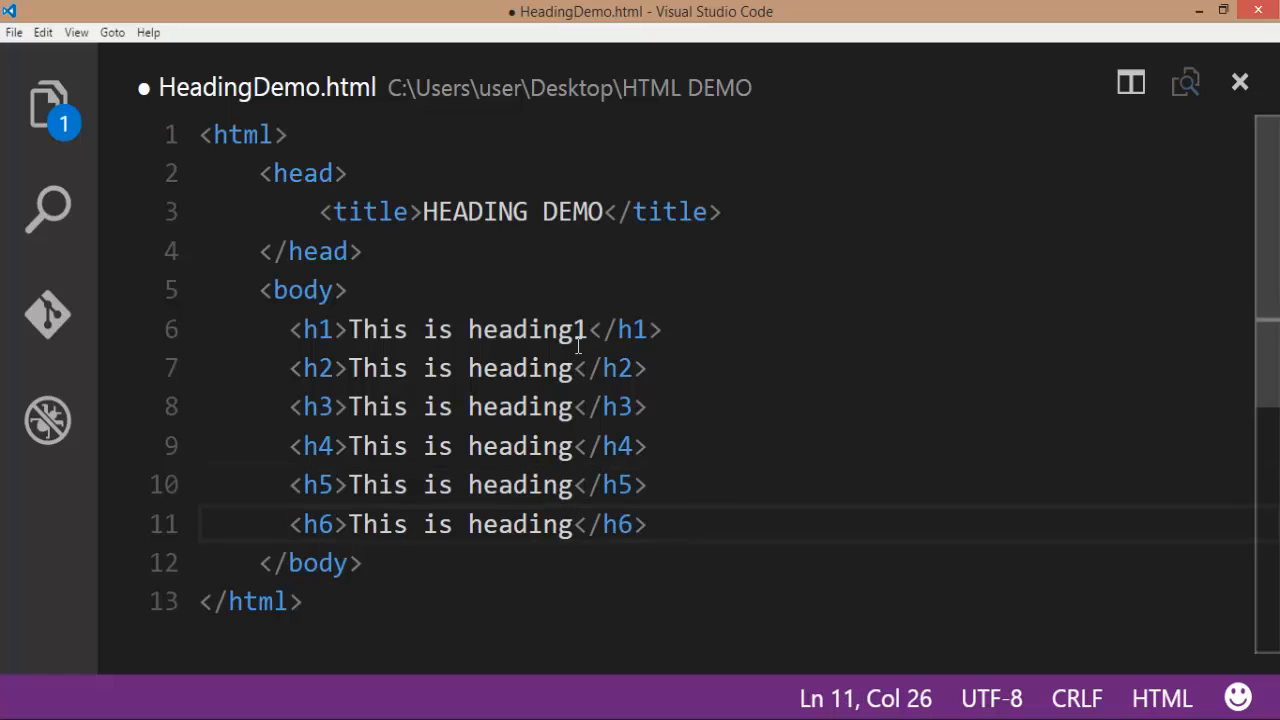
Append the numbers 2–6 so the headings read heading2…heading6, and save the file.
{"action": "type", "text": "2"}
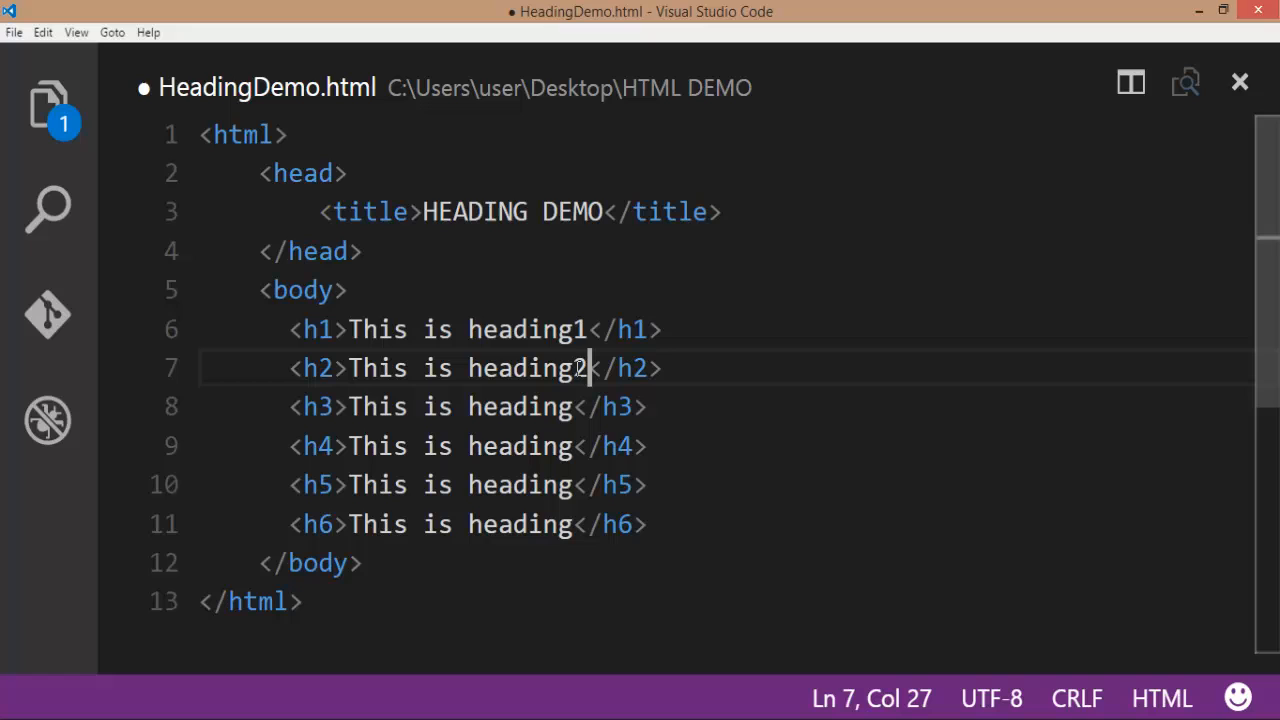
{"action": "type", "text": "3"}
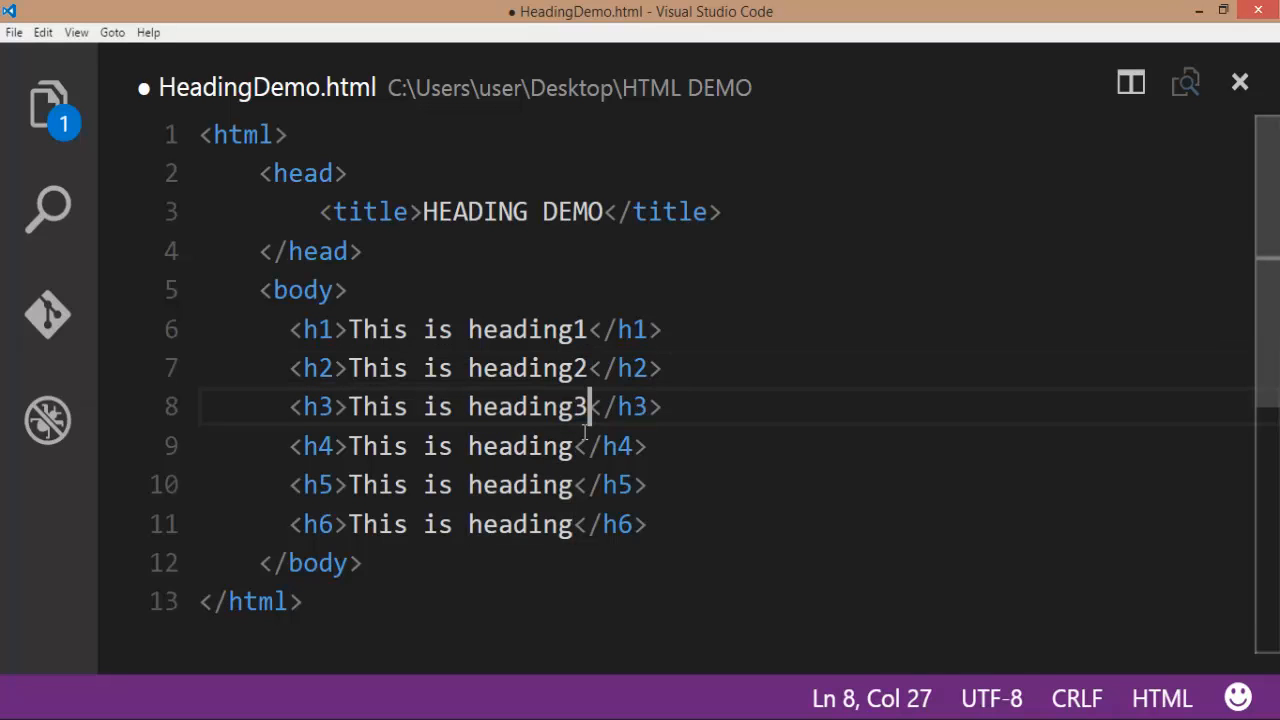
{"action": "type", "text": "4"}
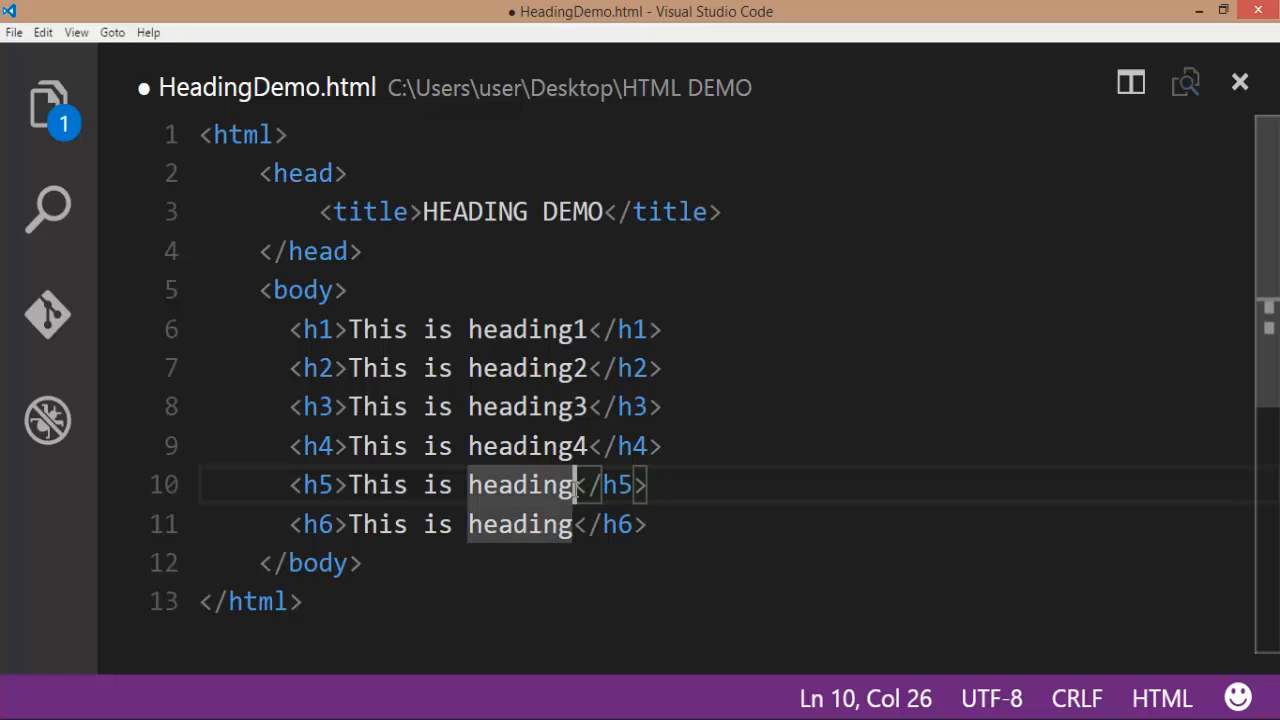
{"action": "type", "text": "5"}
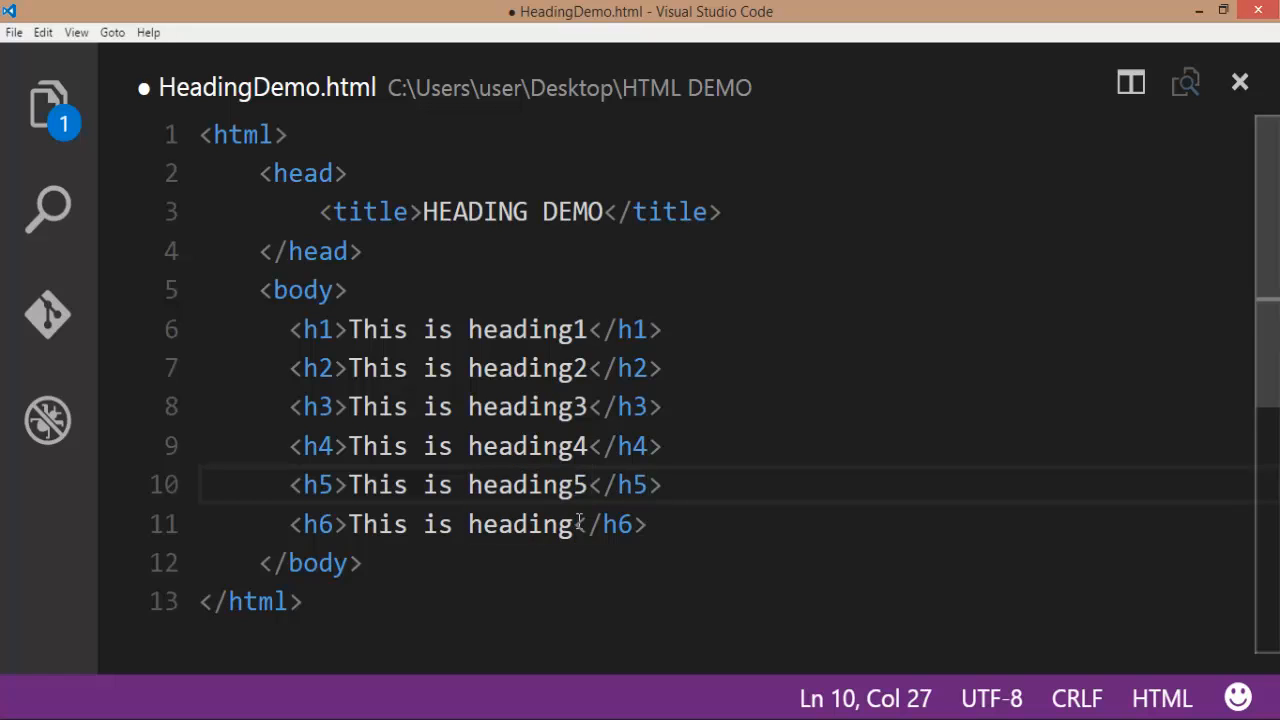
{"action": "type", "text": "6"}
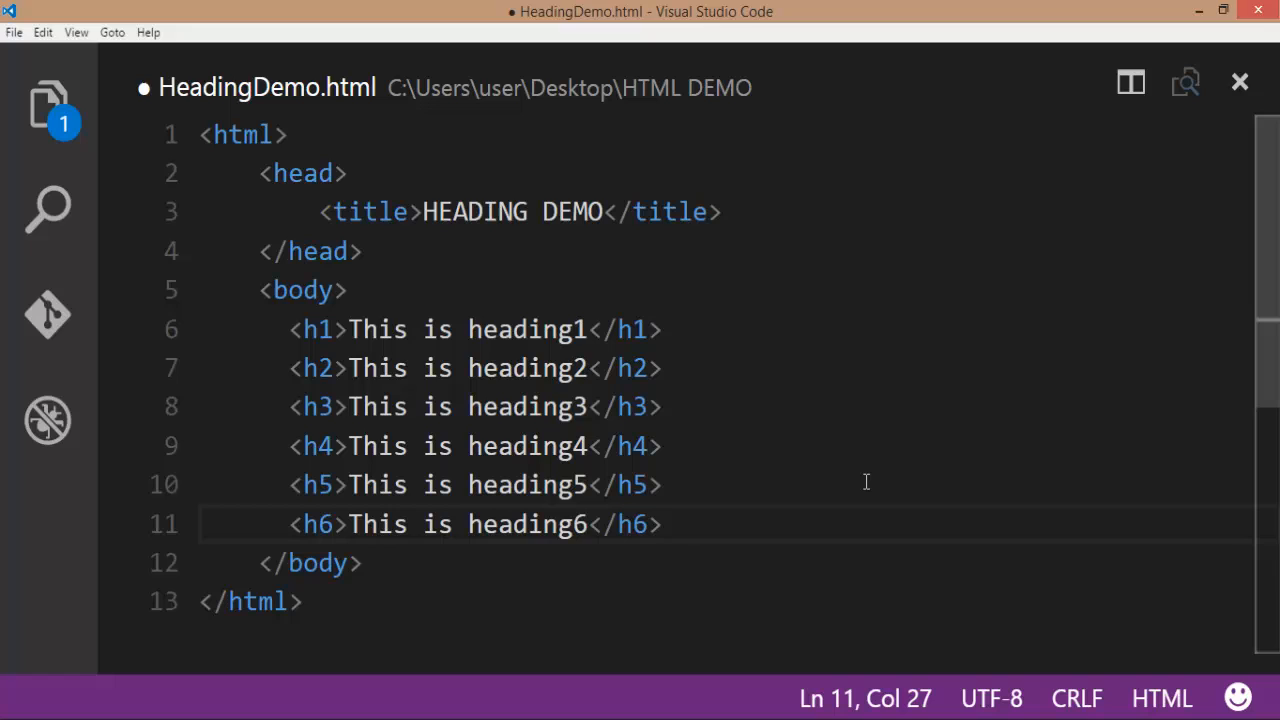
{"action": "key", "text": "ctrl+s"}
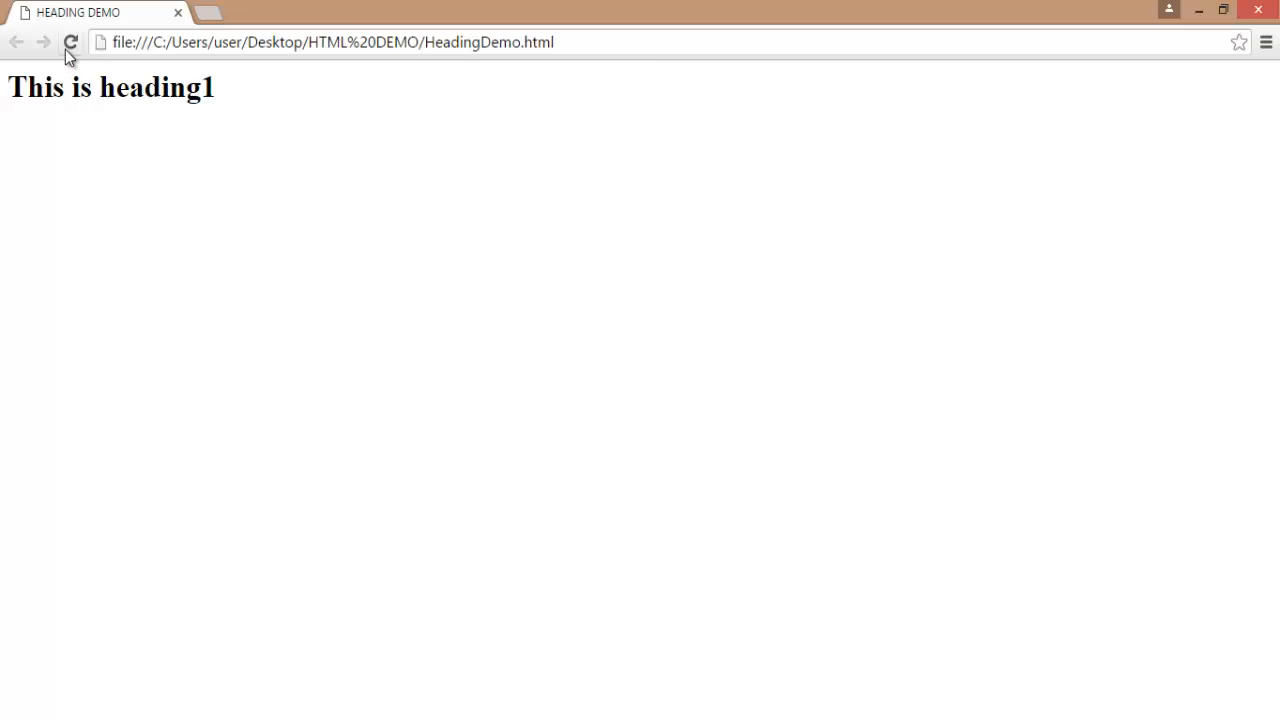
Reload the page in Chrome to show all six headings, then switch windows.
{"action": "left_click", "coordinate": [70, 42]}
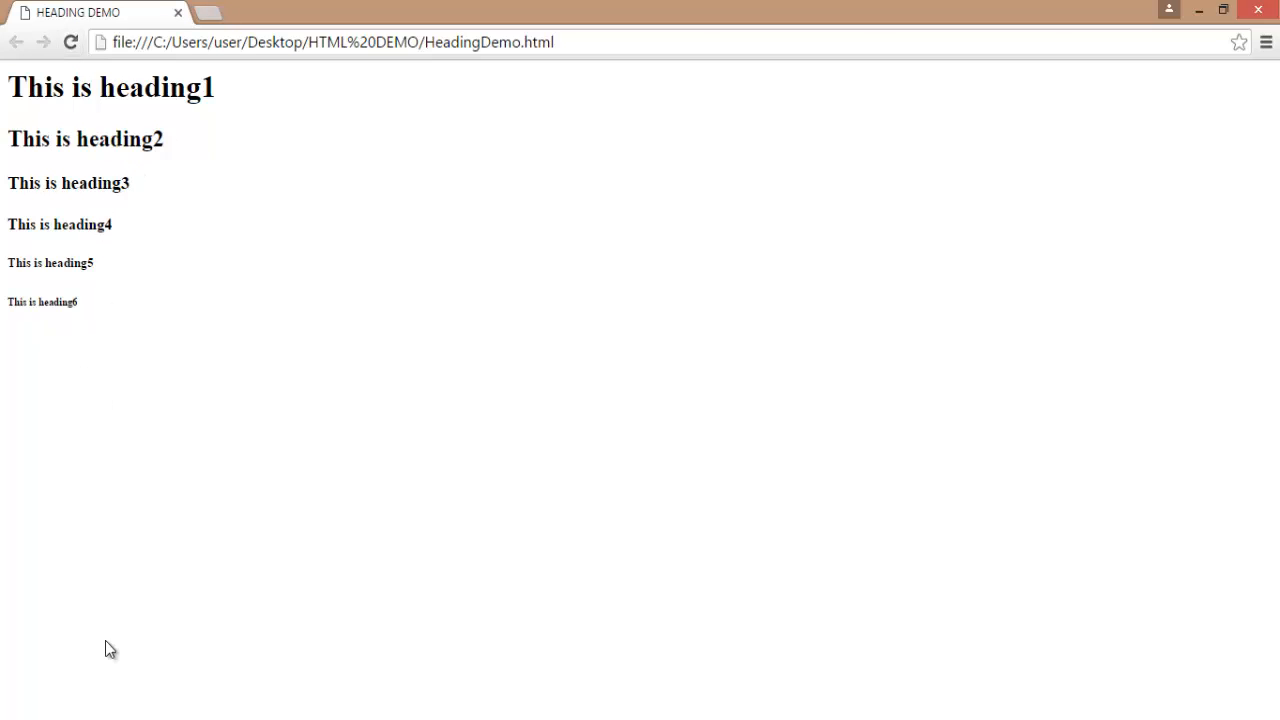
{"action": "key", "text": "alt+tab"}
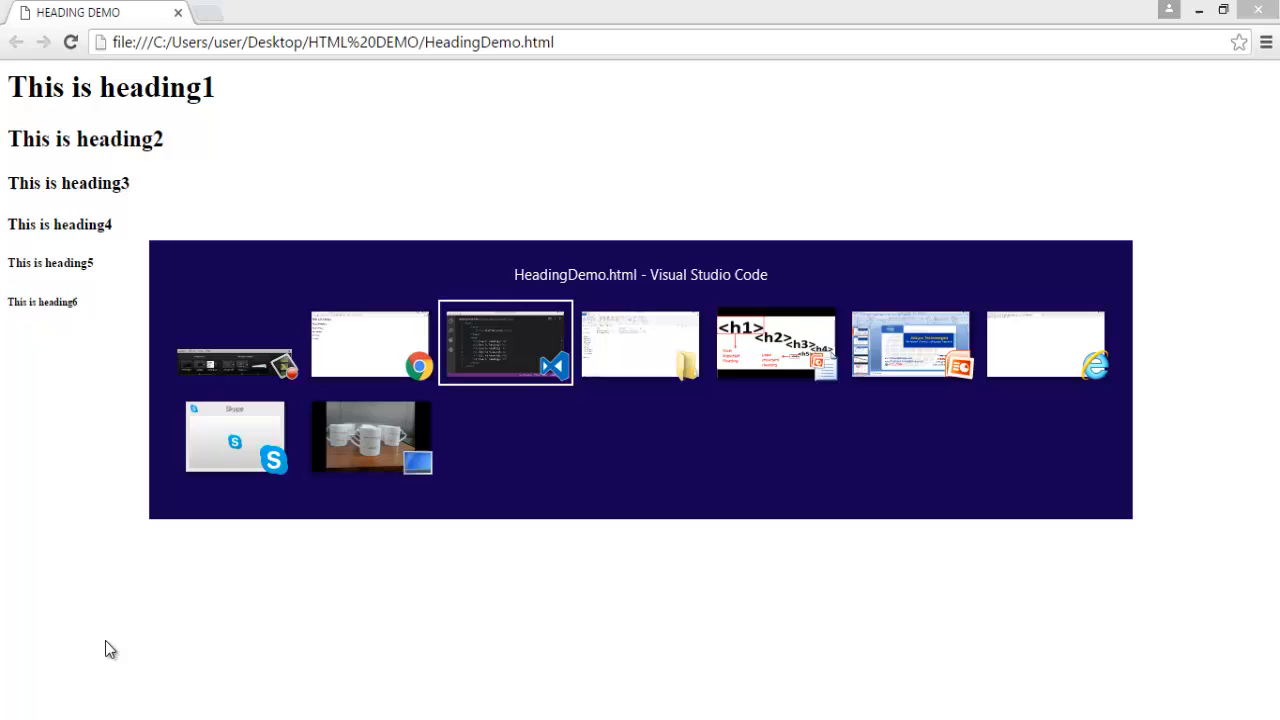